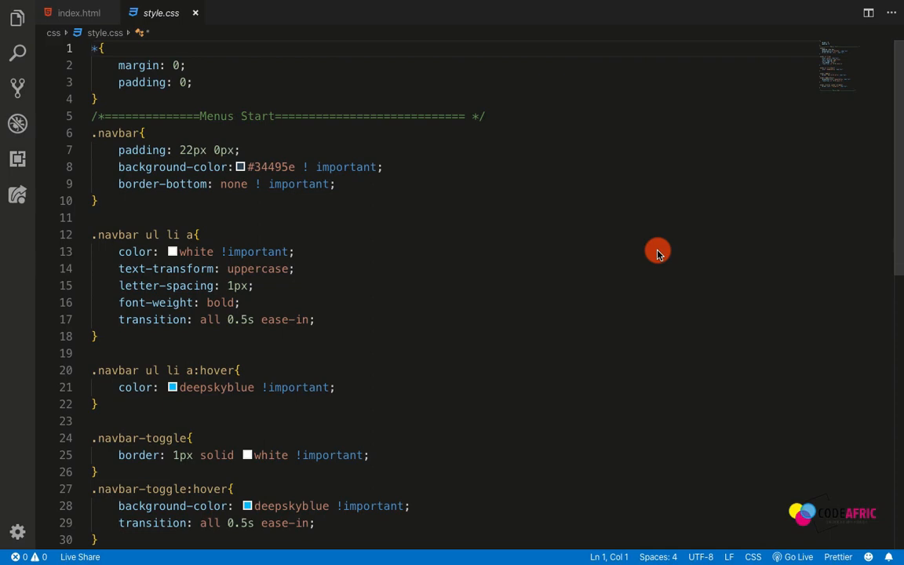
Create the public GitHub repository responsive-website2 with a responsive-website description.
{"action": "left_click", "coordinate": [94, 48]}
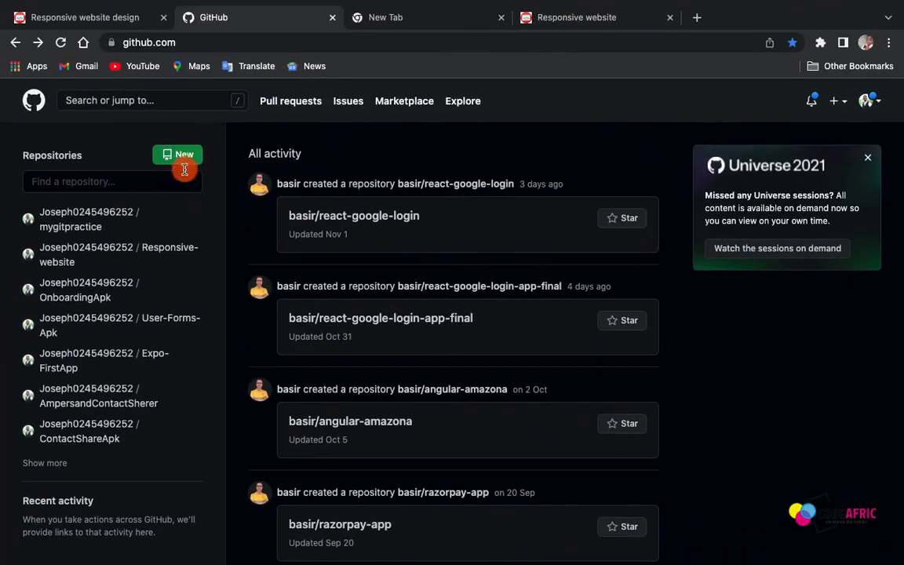
{"action": "mouse_move", "coordinate": [594, 417]}
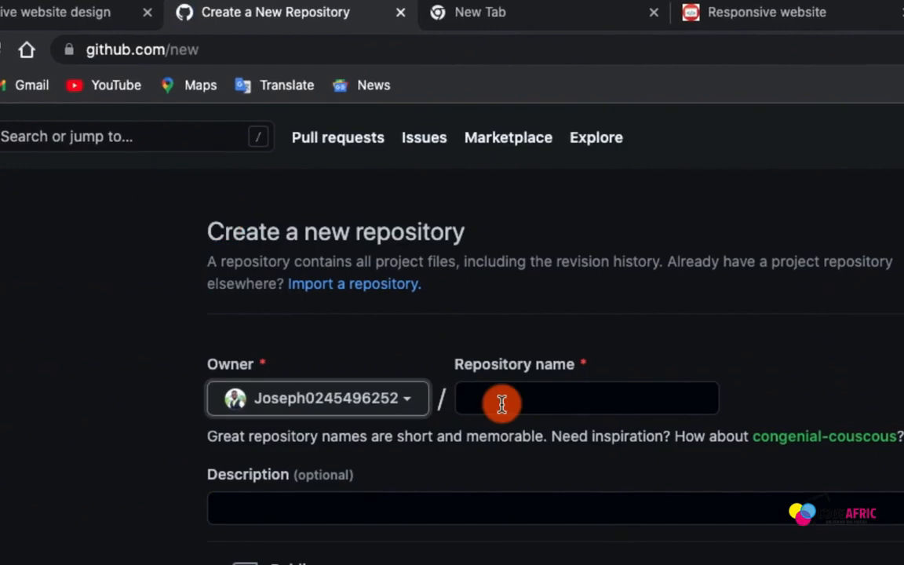
{"action": "type", "text": "responsive"}
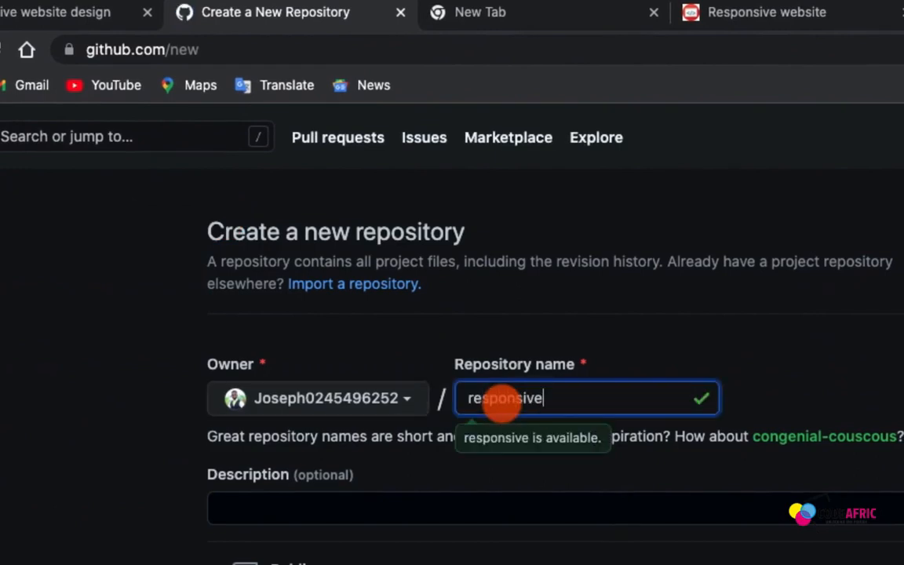
{"action": "type", "text": "-website2"}
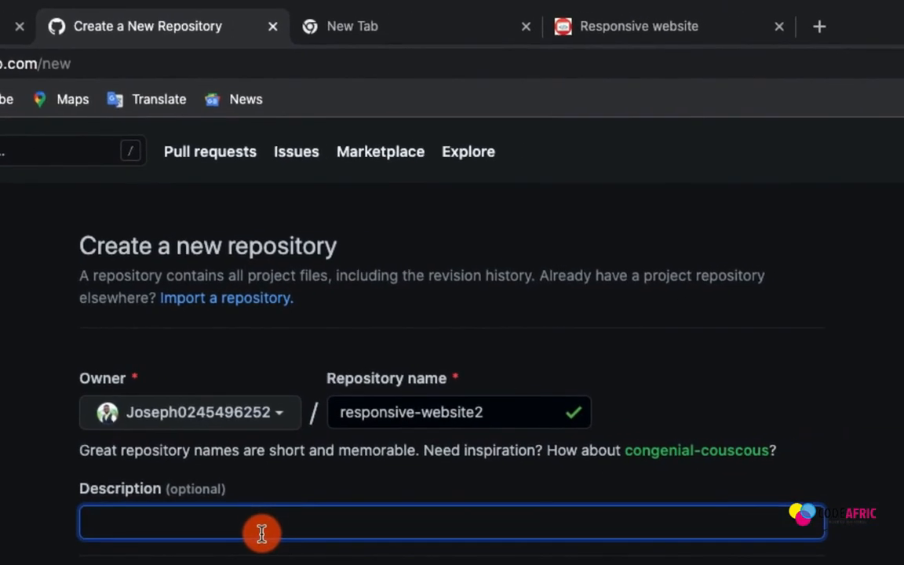
{"action": "type", "text": "Build a real wor"}
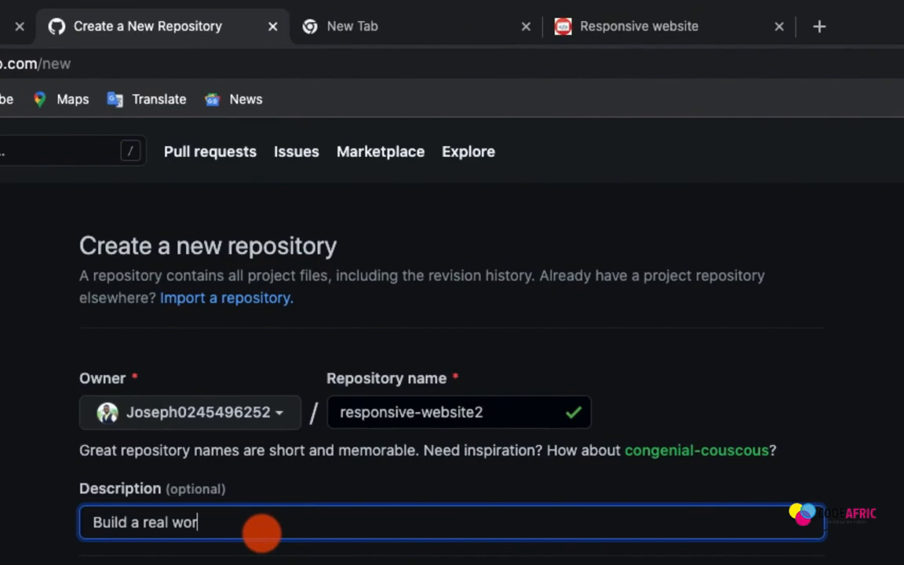
{"action": "type", "text": "d responsive website"}
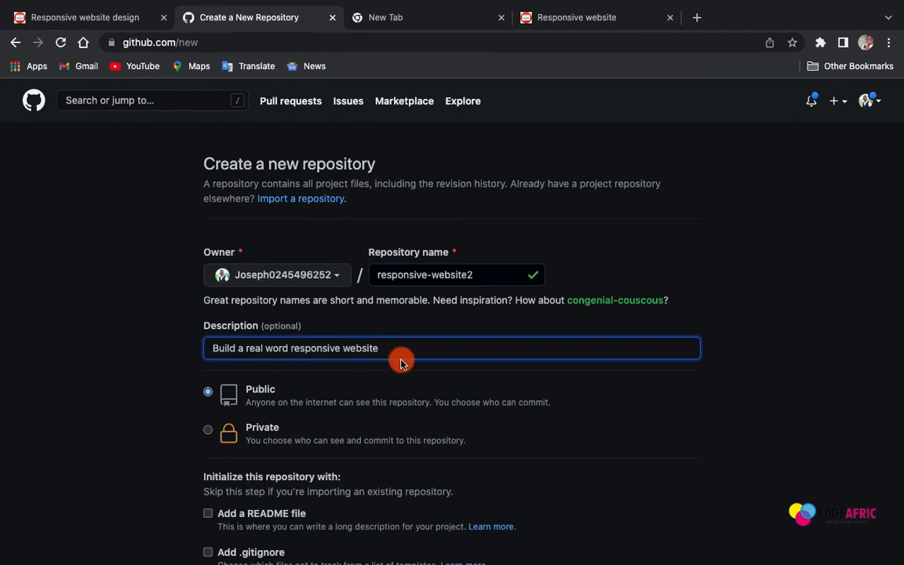
{"action": "scroll", "scroll_direction": "down", "scroll_amount": 3}
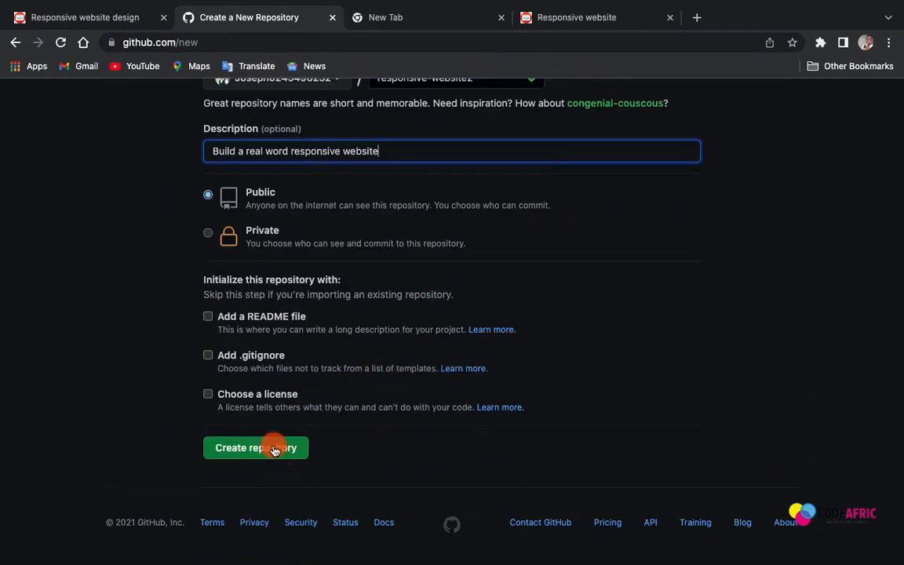
{"action": "left_click", "coordinate": [255, 447]}
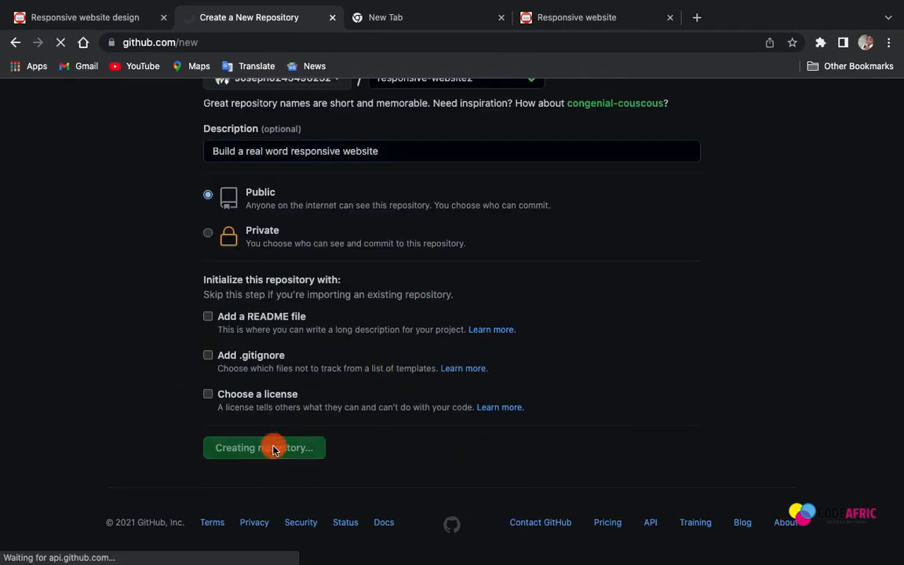
{"action": "left_click", "coordinate": [264, 447]}
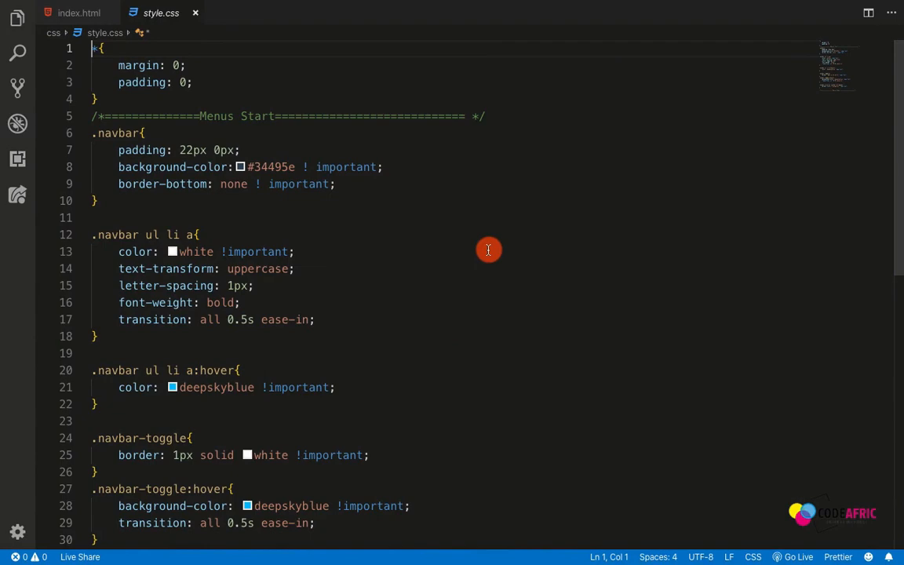
From the index.html tab, open Source Control and start Initialize Repository.
{"action": "left_click", "coordinate": [79, 13]}
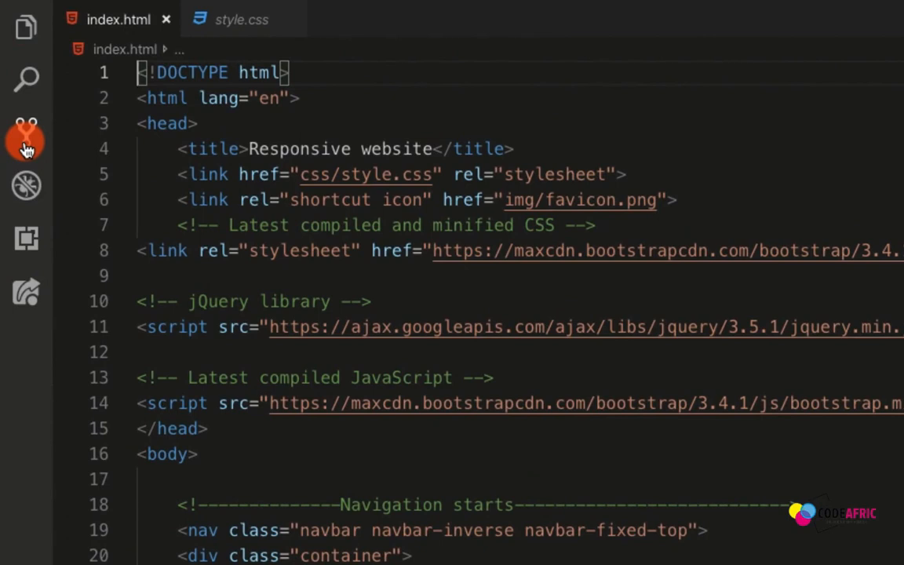
{"action": "mouse_move", "coordinate": [26, 143]}
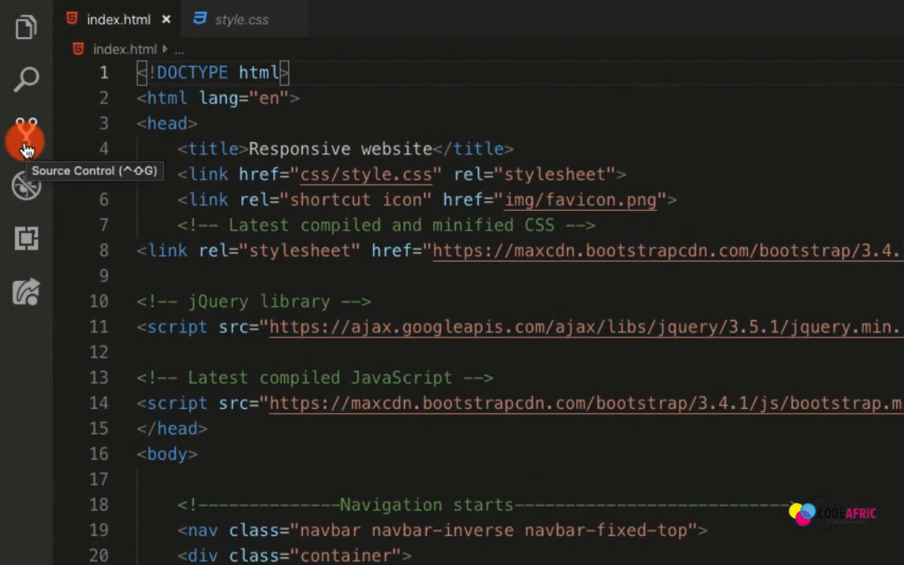
{"action": "left_click", "coordinate": [26, 142]}
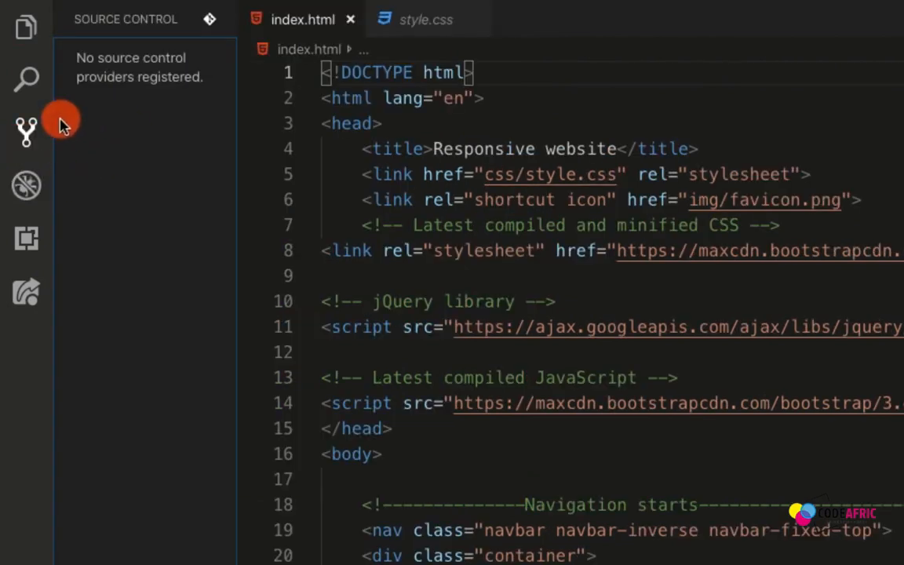
{"action": "mouse_move", "coordinate": [26, 132]}
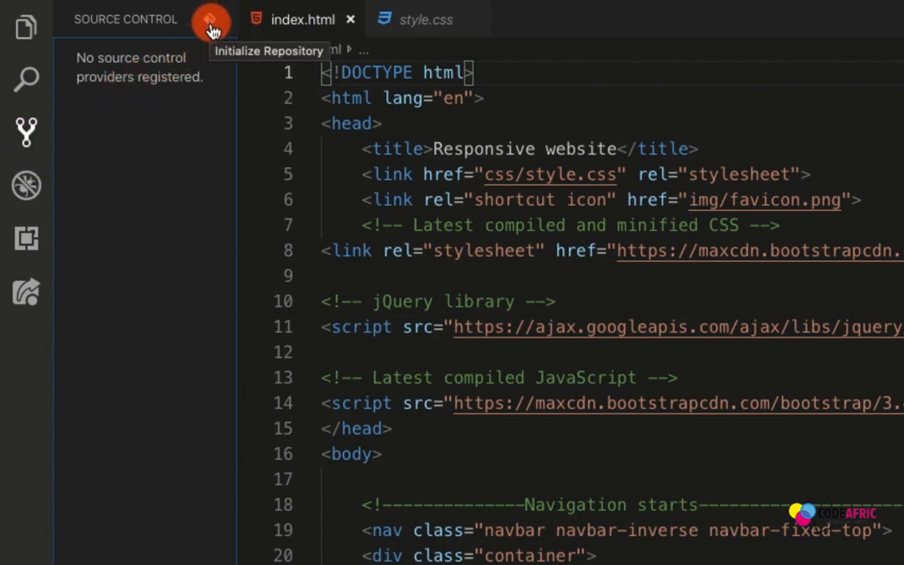
{"action": "left_click", "coordinate": [211, 22]}
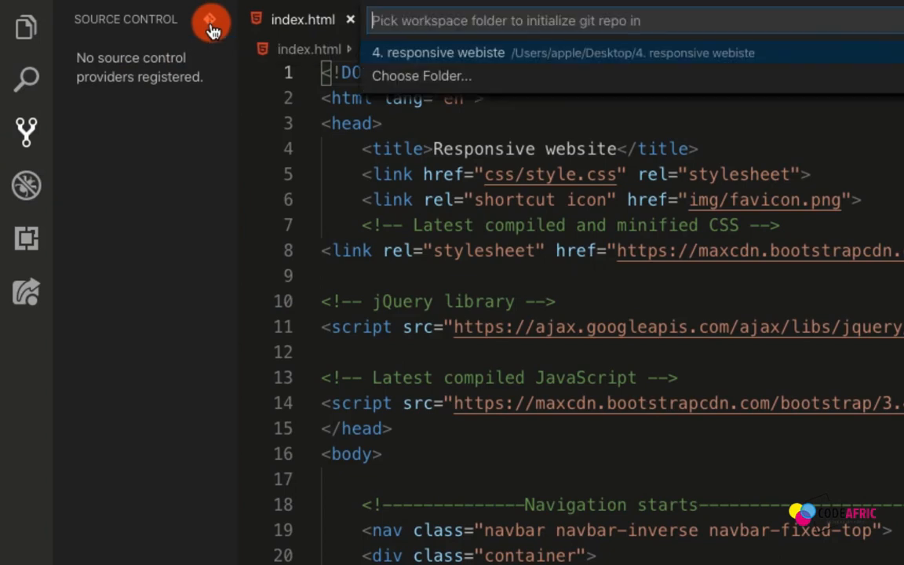
{"action": "mouse_move", "coordinate": [552, 21]}
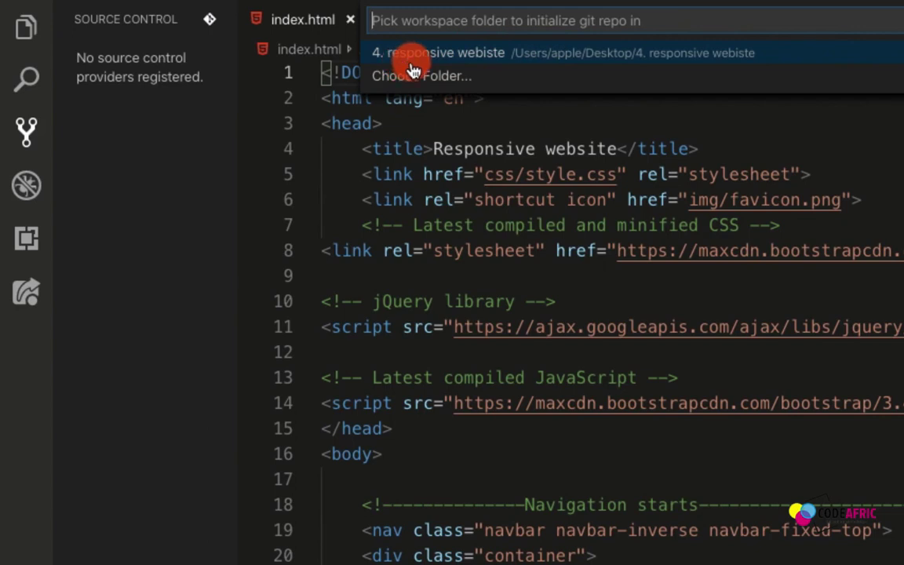
{"action": "mouse_move", "coordinate": [518, 77]}
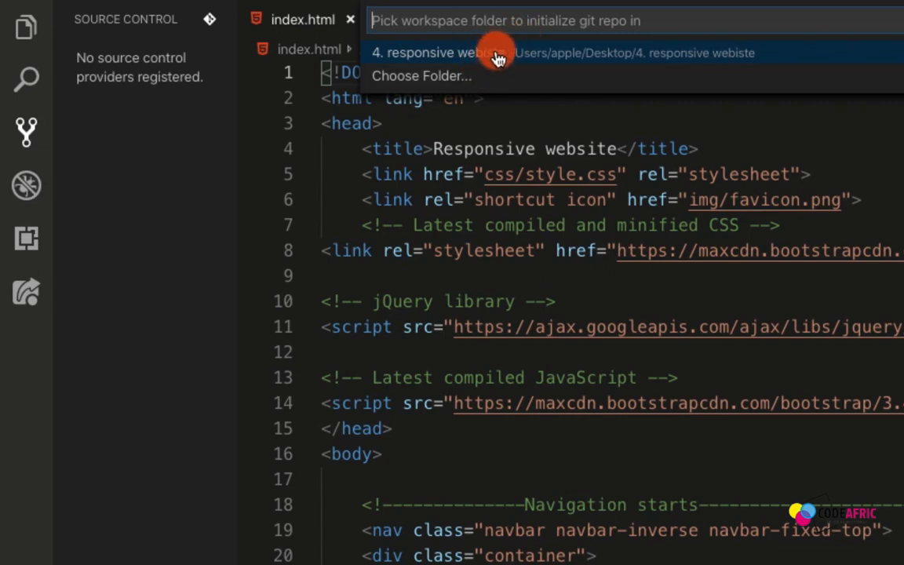
Initialize git in the project folder and commit everything as 'Creating navigation menu2', always staging all.
{"action": "left_click", "coordinate": [495, 52]}
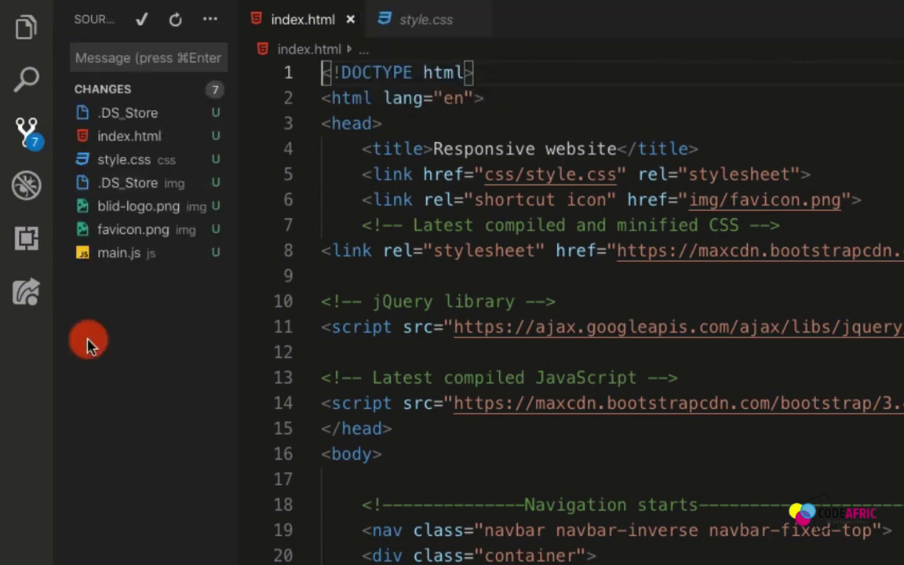
{"action": "mouse_move", "coordinate": [139, 388]}
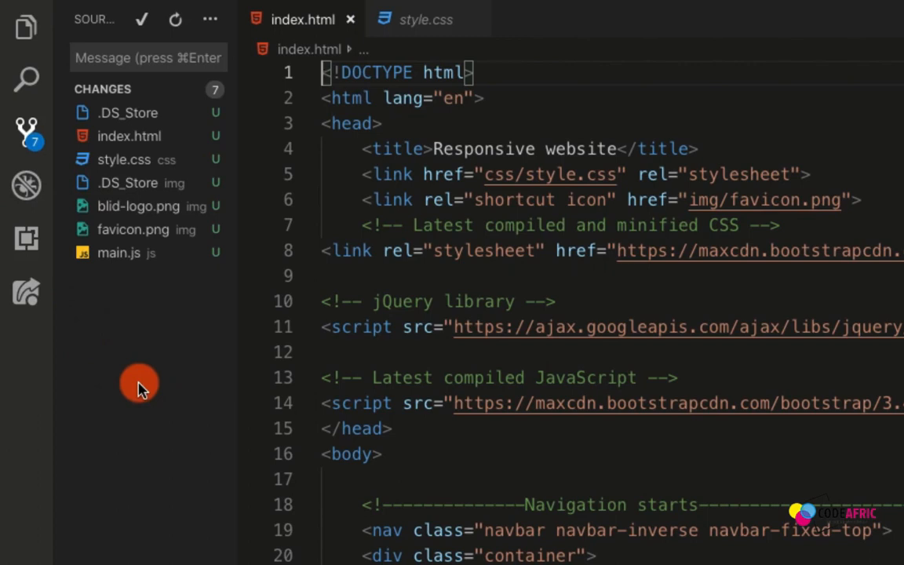
{"action": "mouse_move", "coordinate": [117, 275]}
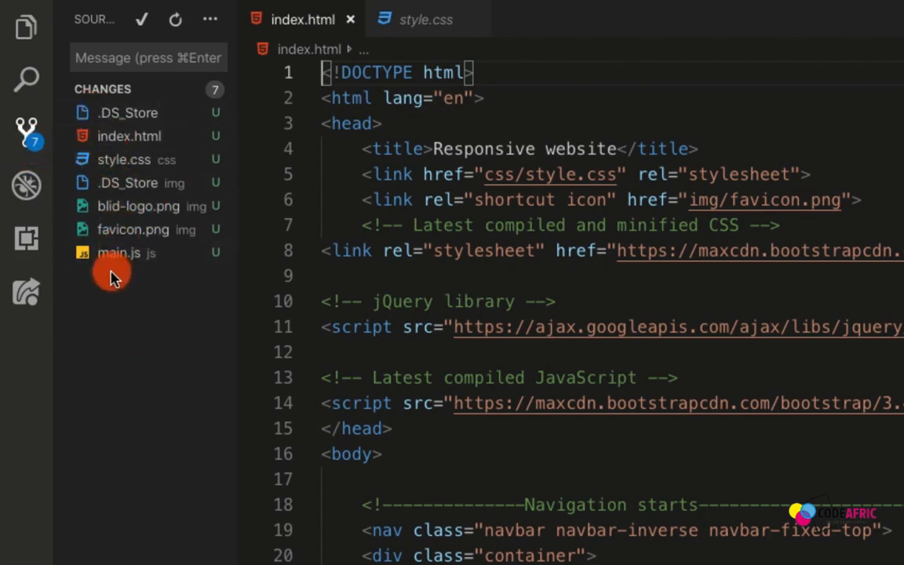
{"action": "mouse_move", "coordinate": [128, 136]}
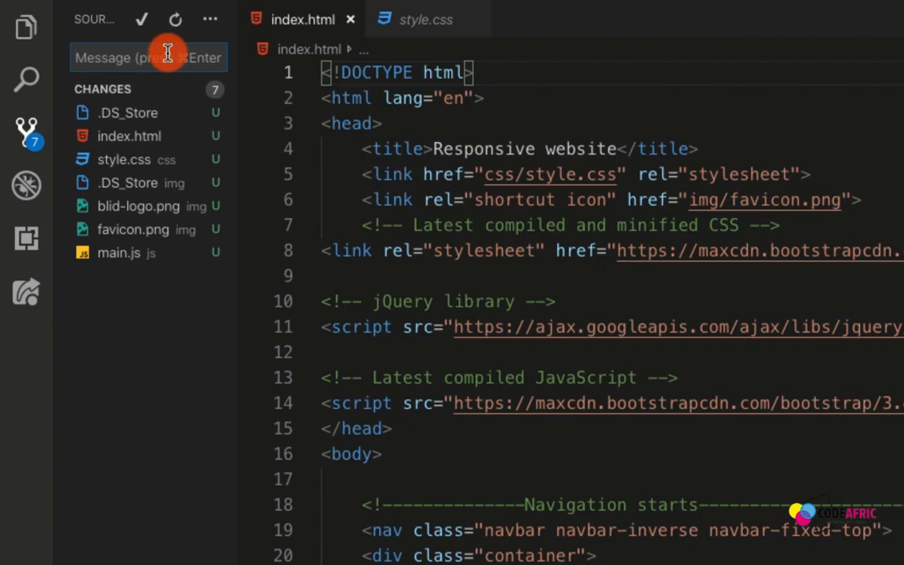
{"action": "mouse_move", "coordinate": [121, 253]}
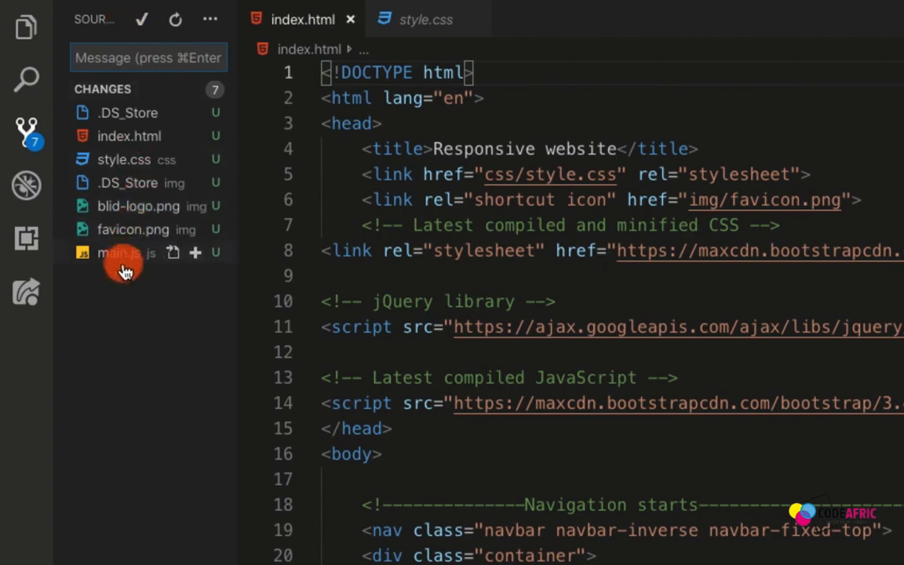
{"action": "mouse_move", "coordinate": [118, 267]}
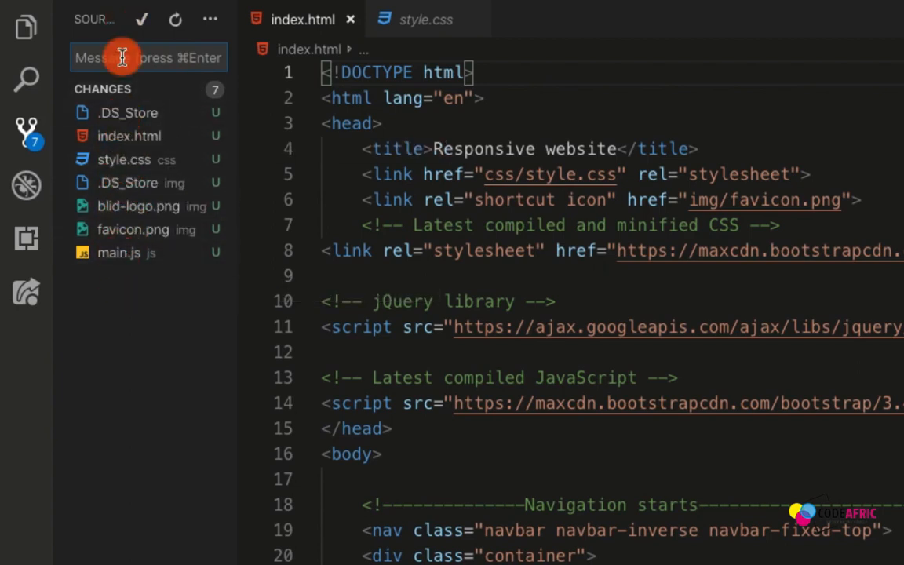
{"action": "type", "text": "Creating navi"}
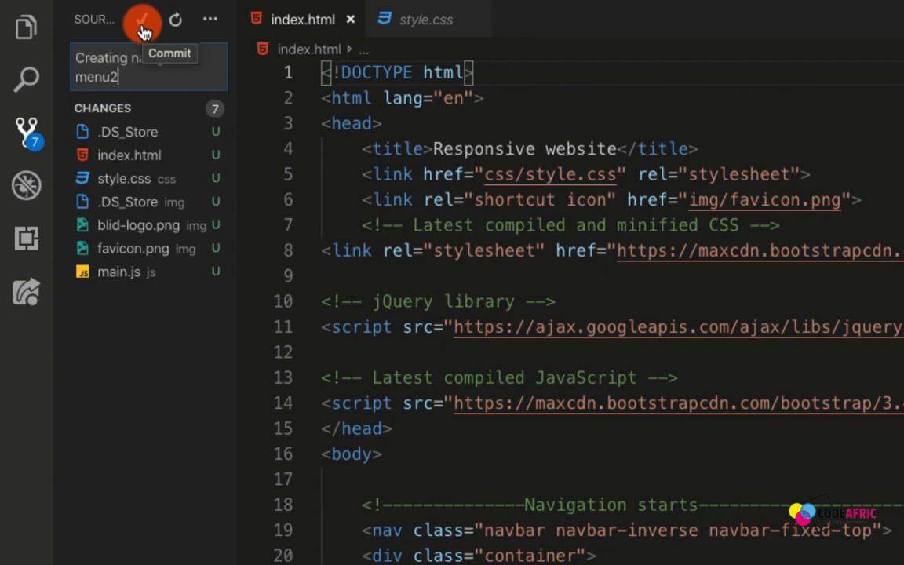
{"action": "left_click", "coordinate": [142, 18]}
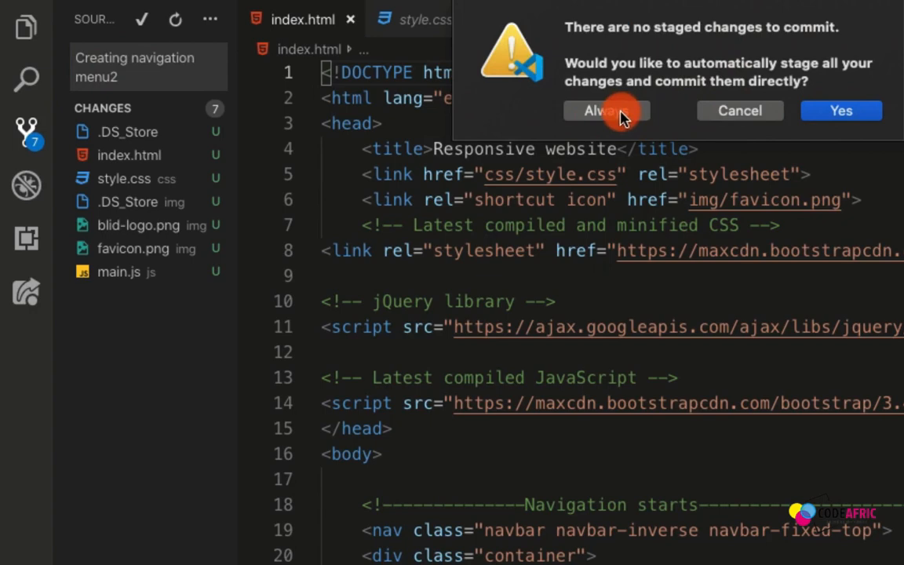
{"action": "left_click", "coordinate": [606, 110]}
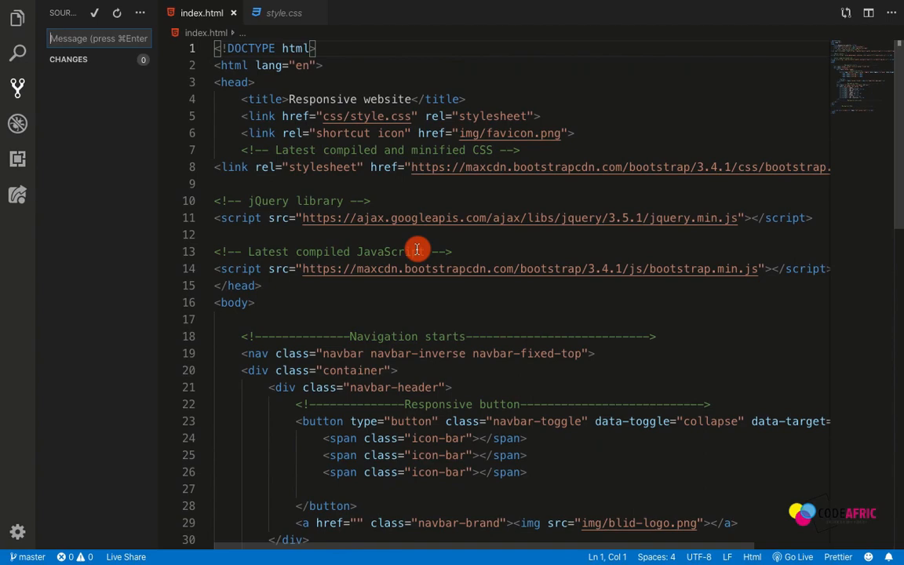
{"action": "mouse_move", "coordinate": [471, 311]}
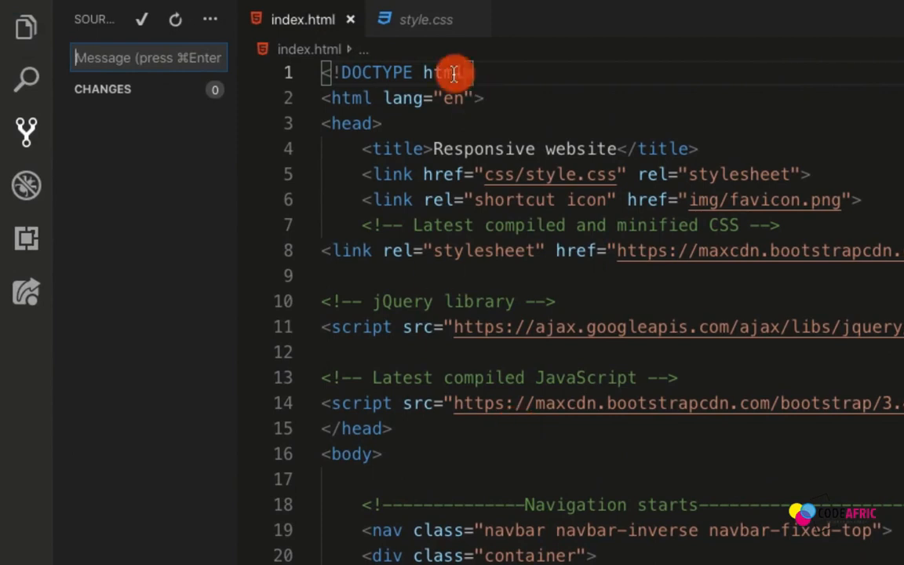
Bring up the Terminal menu commands.
{"action": "left_click", "coordinate": [472, 11]}
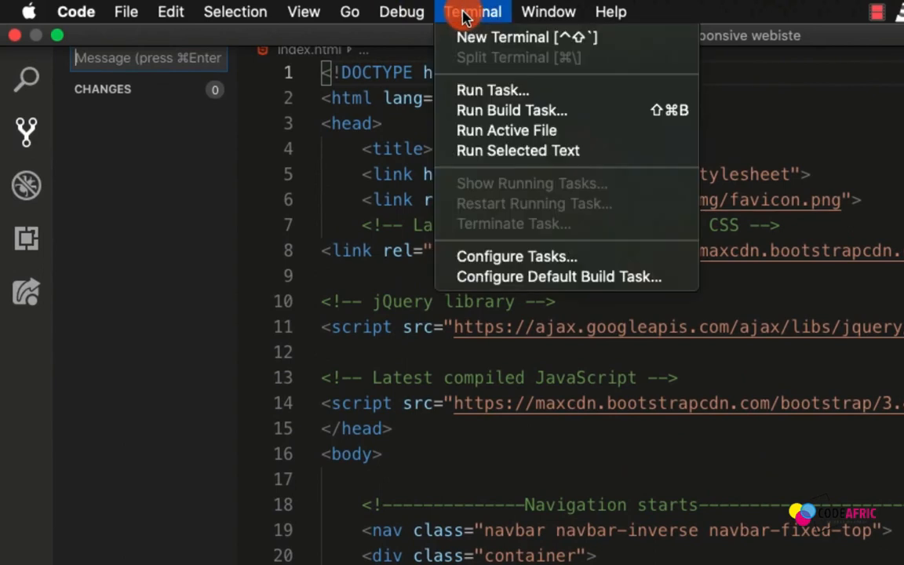
{"action": "mouse_move", "coordinate": [566, 37]}
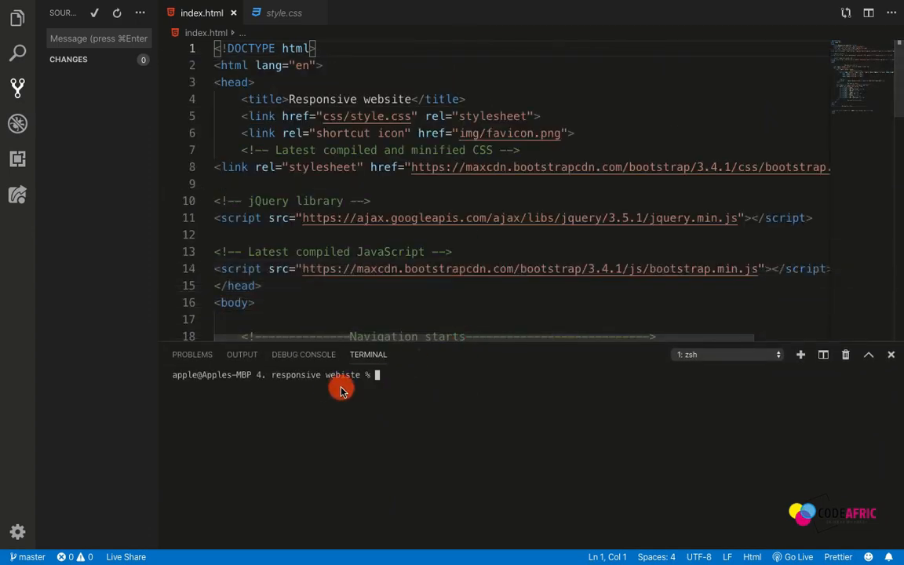
{"action": "mouse_move", "coordinate": [482, 342]}
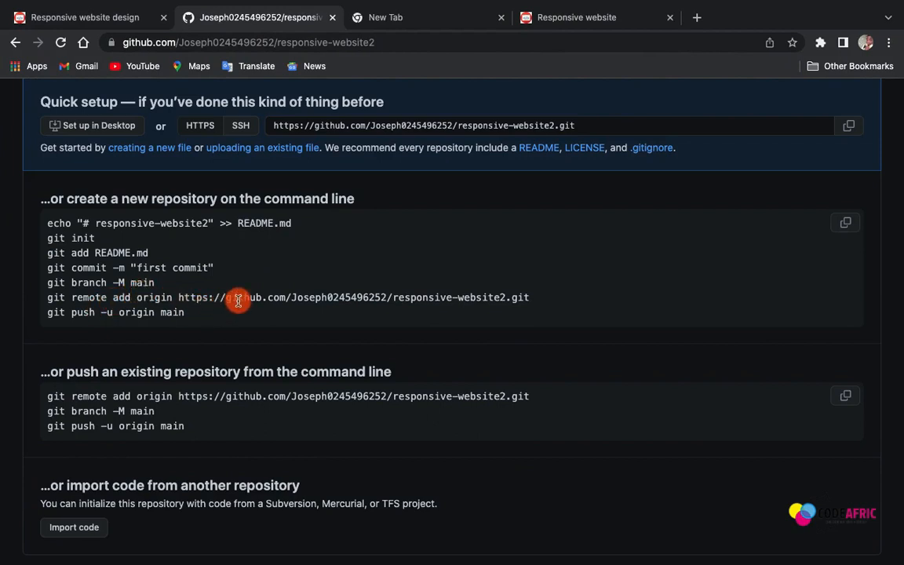
{"action": "mouse_move", "coordinate": [123, 282]}
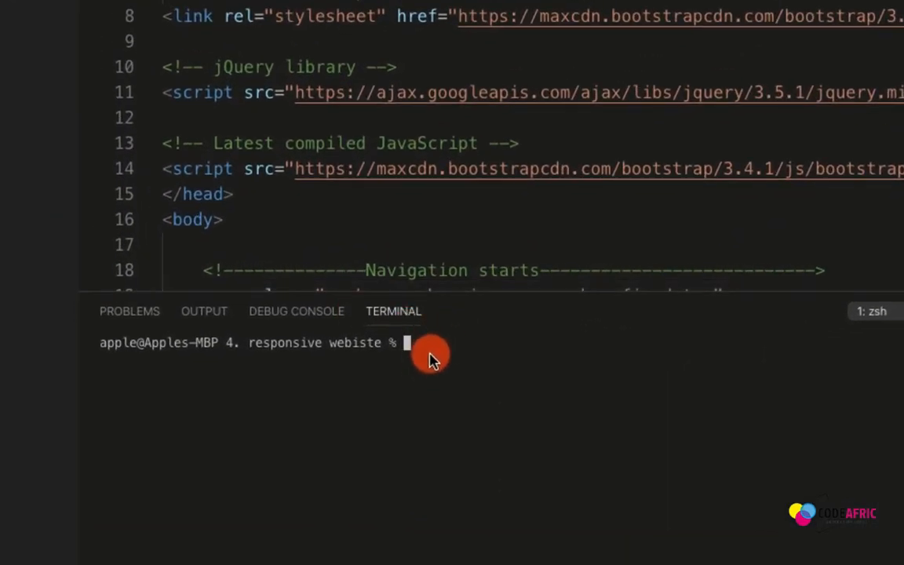
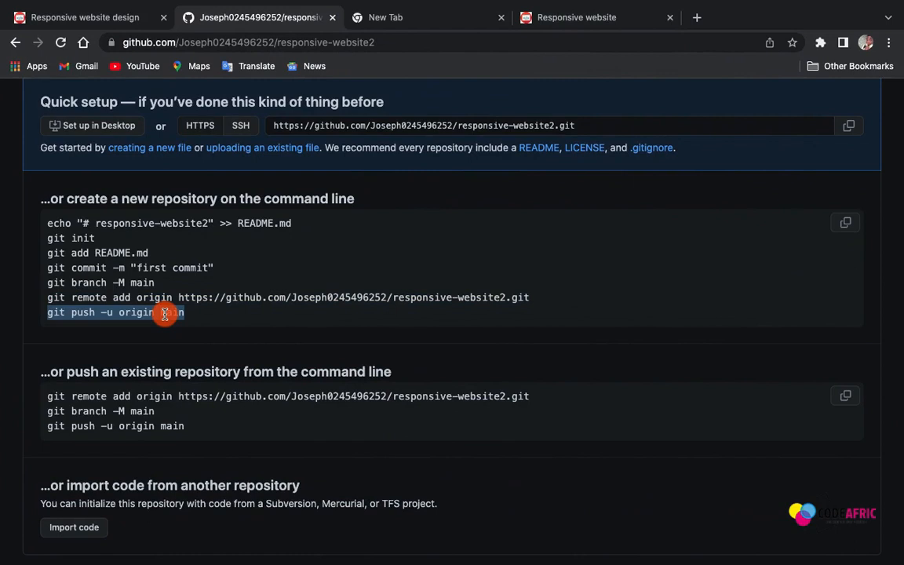
Run 'git branch -M main', add the responsive-website2 origin remote, and run the push.
{"action": "mouse_move", "coordinate": [73, 282]}
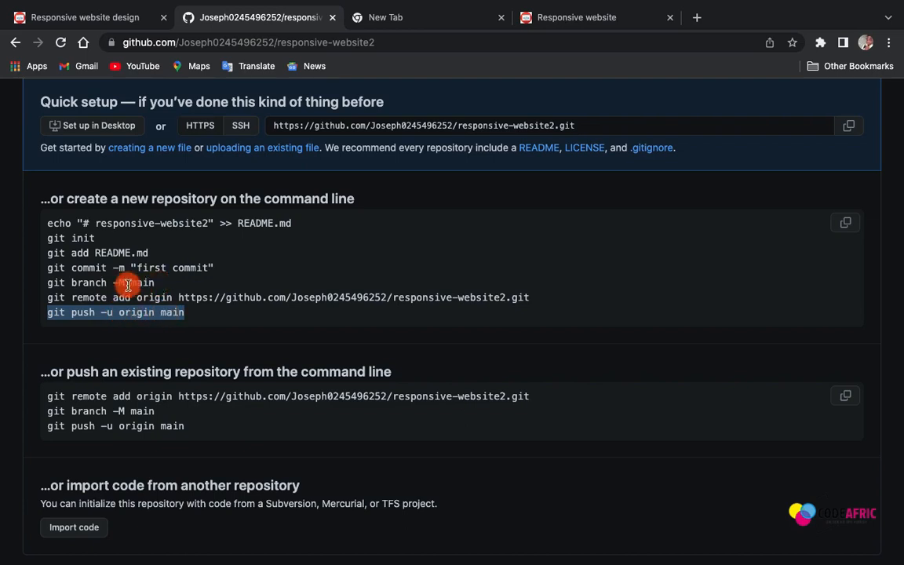
{"action": "mouse_move", "coordinate": [174, 284]}
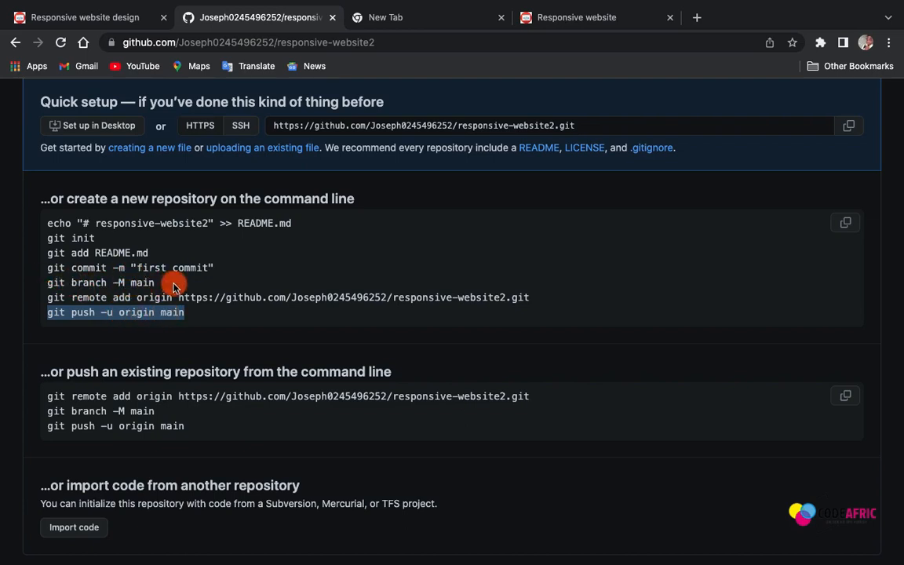
{"action": "mouse_move", "coordinate": [165, 317]}
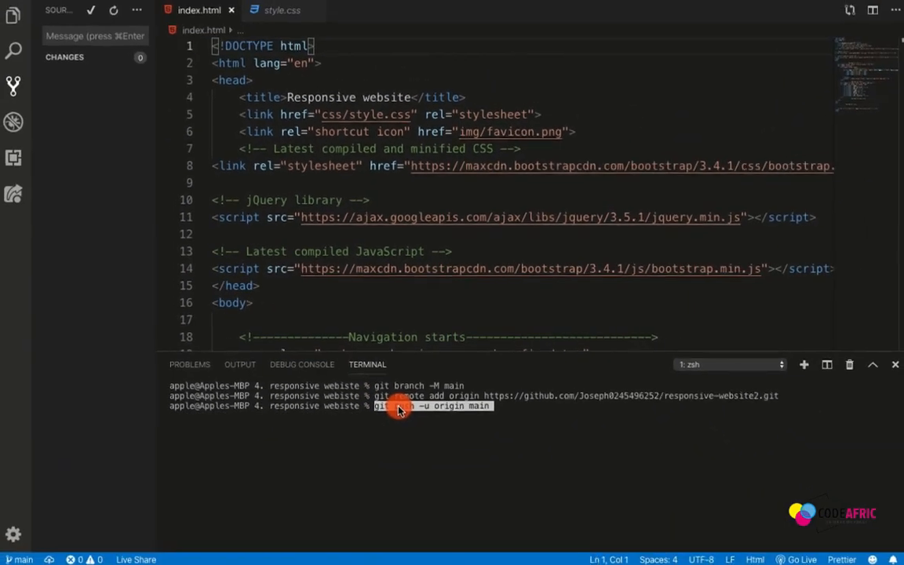
{"action": "key", "text": "Return"}
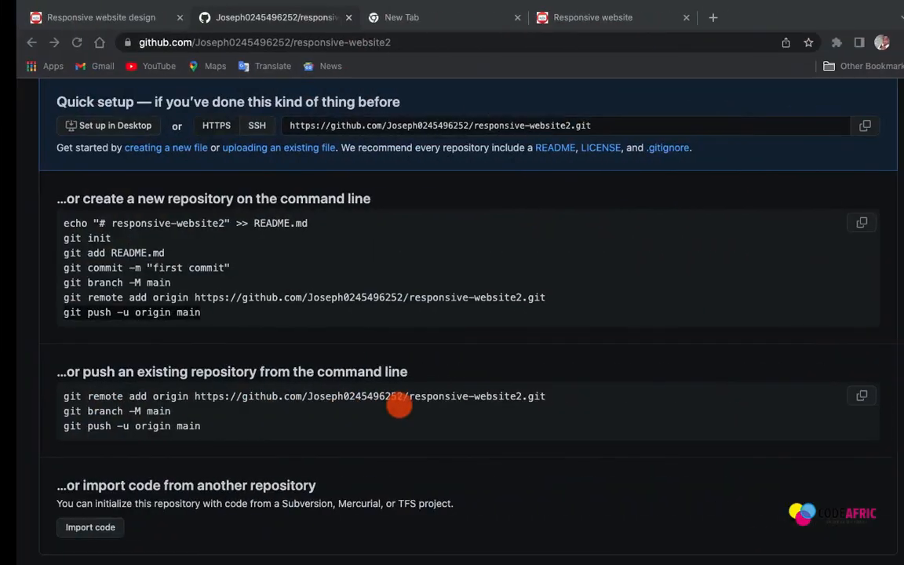
Go through Settings > Developer settings > Personal access tokens to a new token form.
{"action": "left_click", "coordinate": [865, 43]}
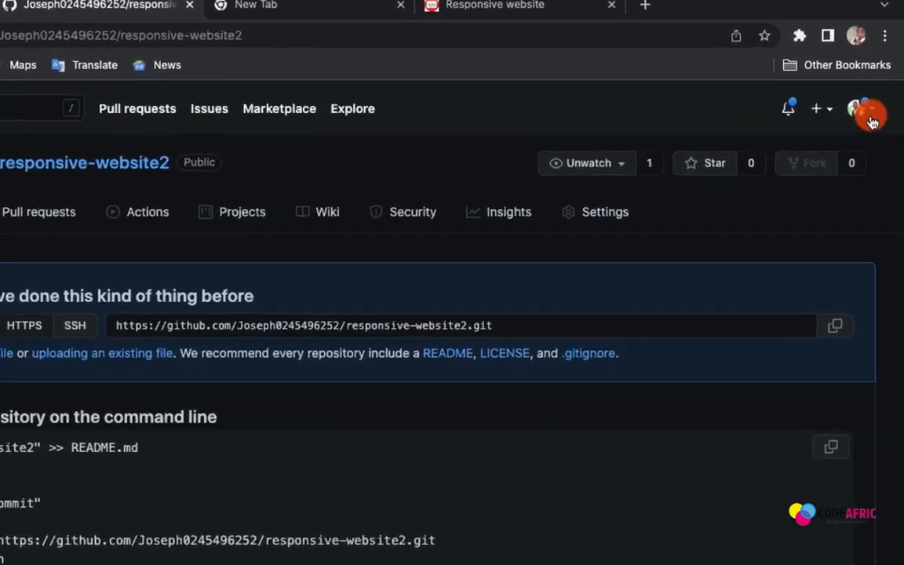
{"action": "left_click", "coordinate": [863, 100]}
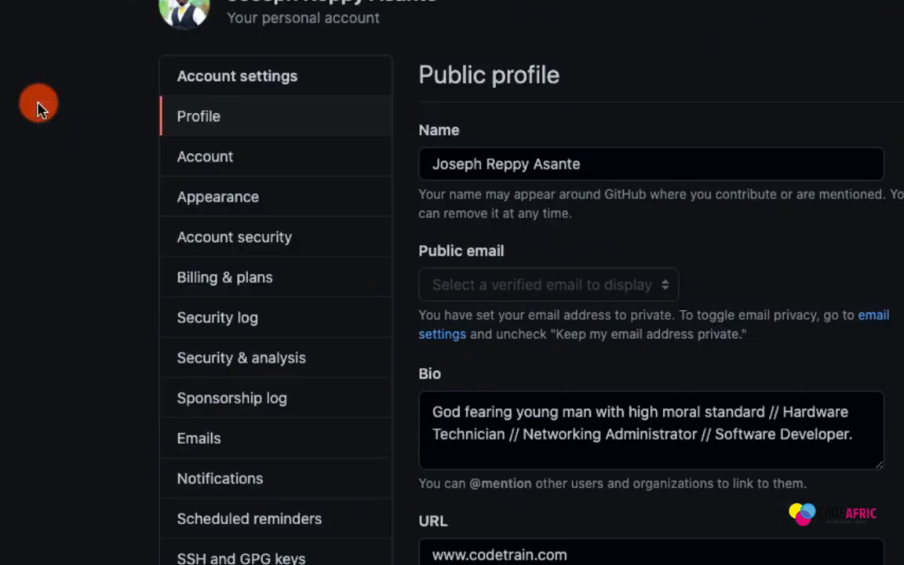
{"action": "scroll", "scroll_direction": "down", "scroll_amount": 3}
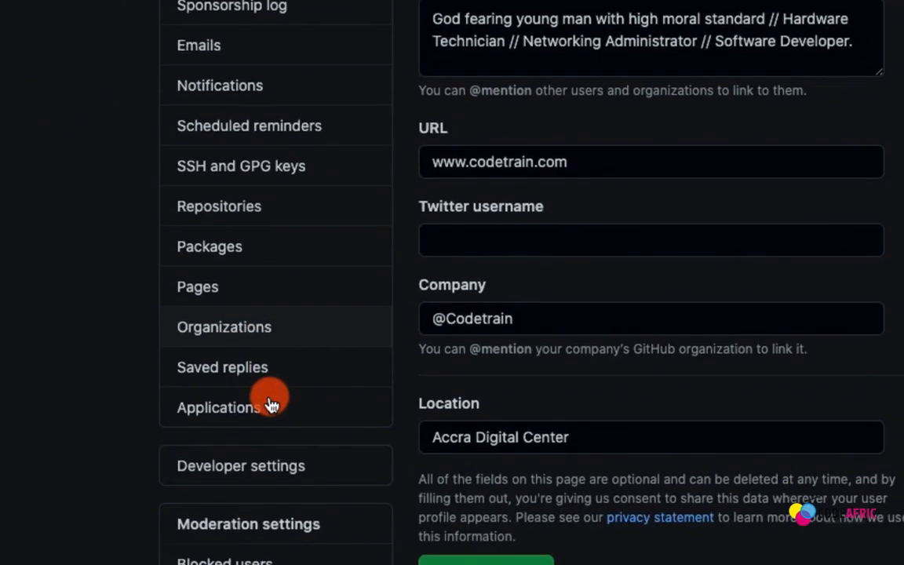
{"action": "left_click", "coordinate": [218, 407]}
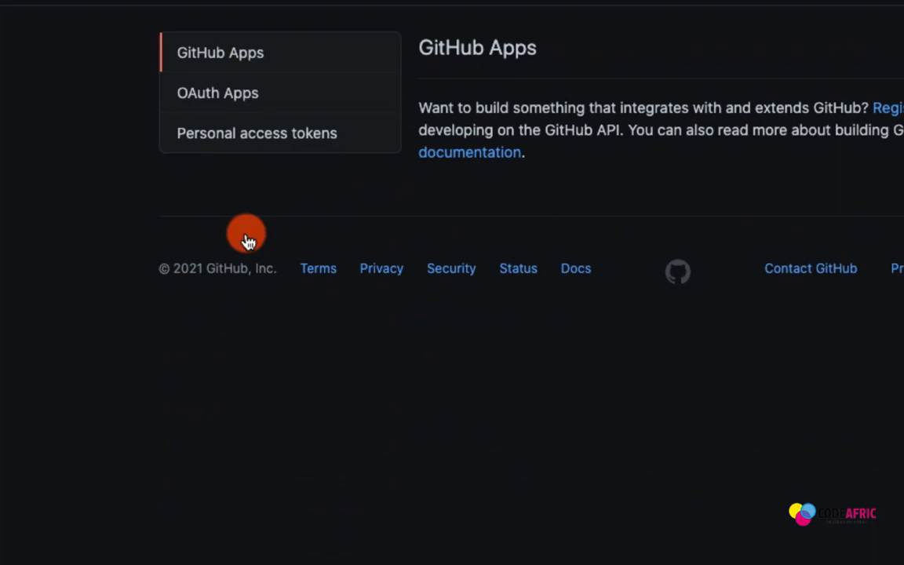
{"action": "left_click", "coordinate": [257, 133]}
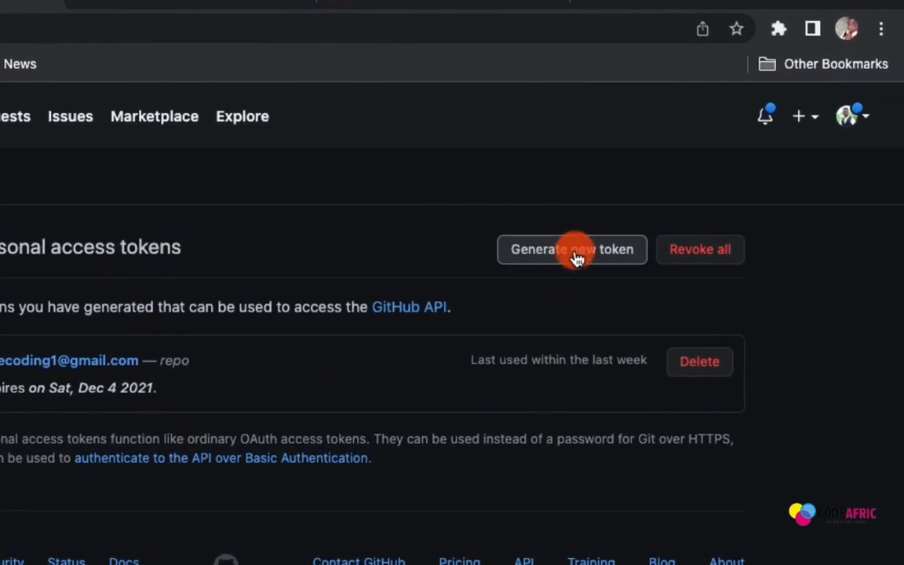
{"action": "left_click", "coordinate": [572, 249]}
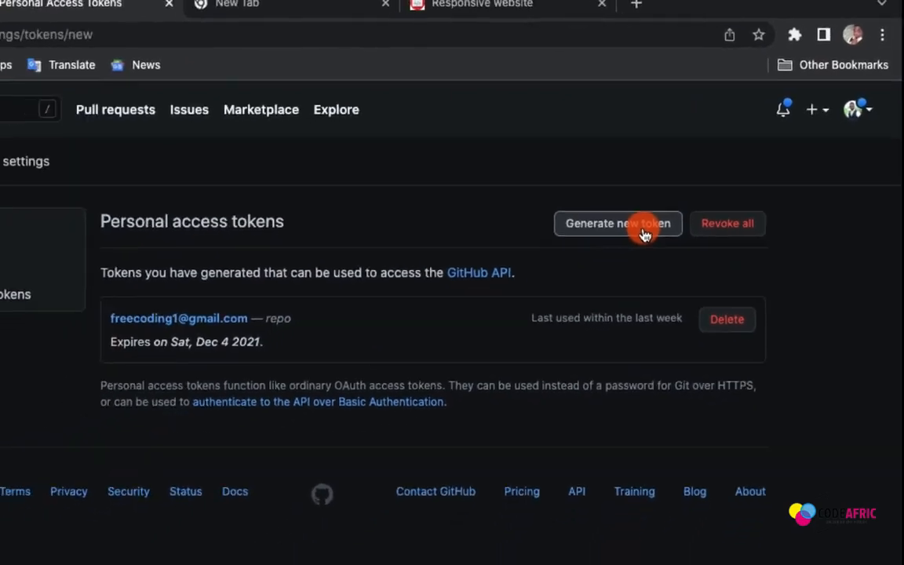
{"action": "left_click", "coordinate": [619, 223]}
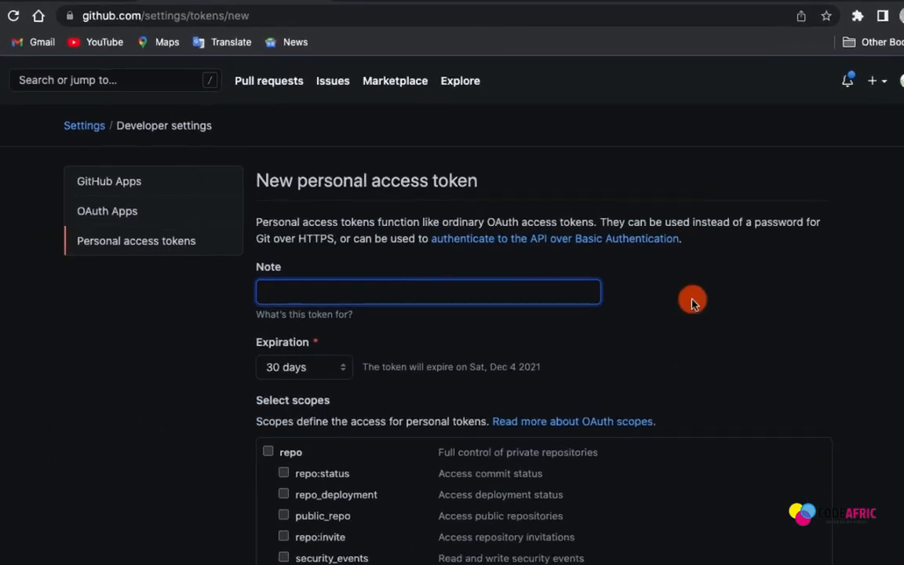
Generate token 'token-for-terminal-git2' with the repo scope ticked.
{"action": "left_click", "coordinate": [428, 292]}
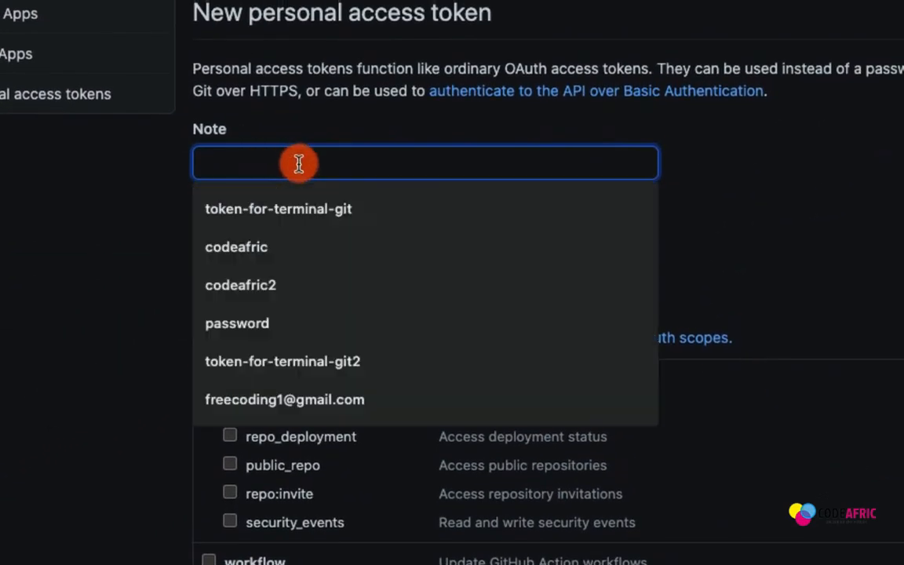
{"action": "left_click", "coordinate": [278, 209]}
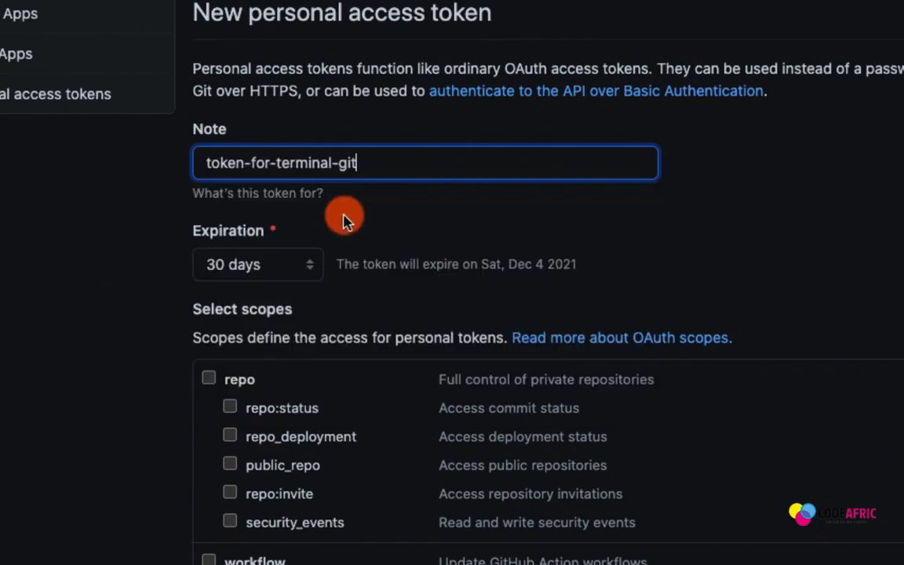
{"action": "mouse_move", "coordinate": [365, 218]}
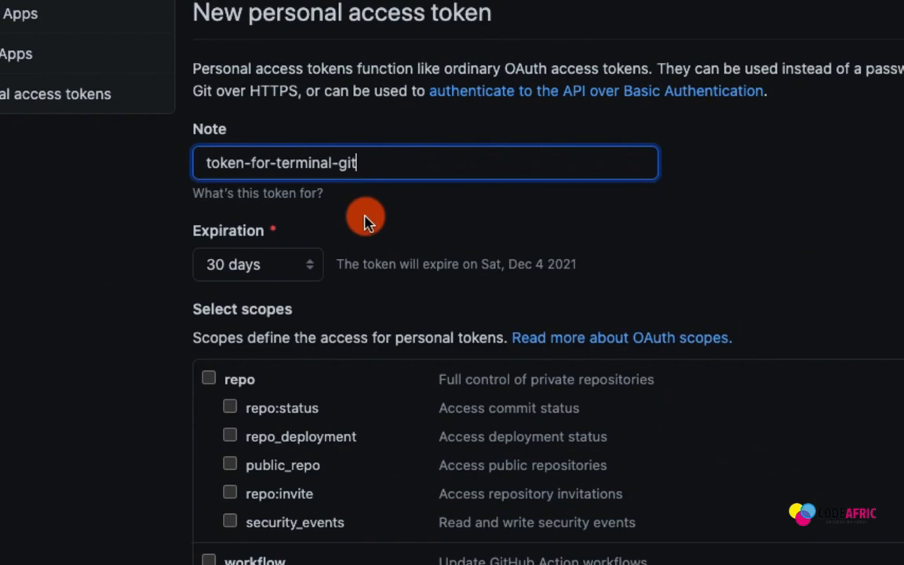
{"action": "type", "text": "2"}
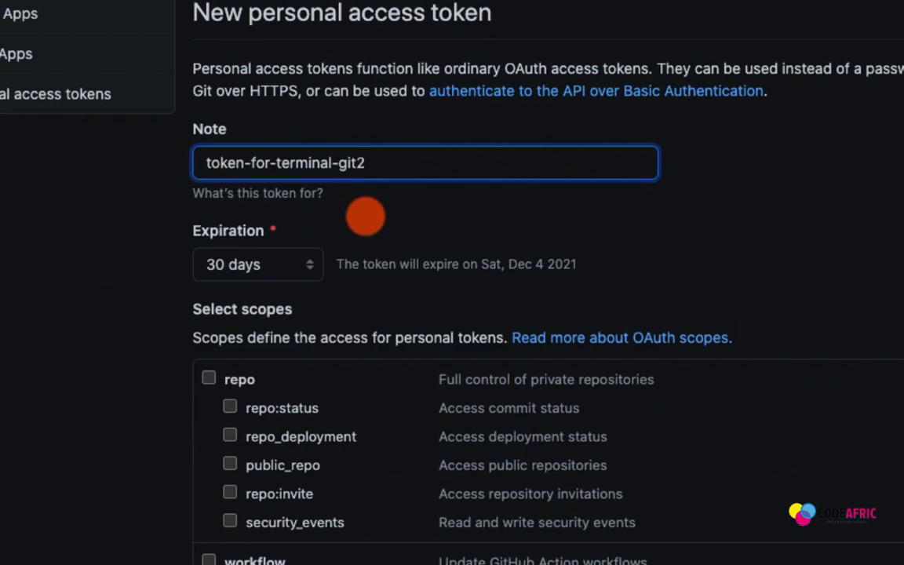
{"action": "scroll", "scroll_direction": "down", "scroll_amount": 3}
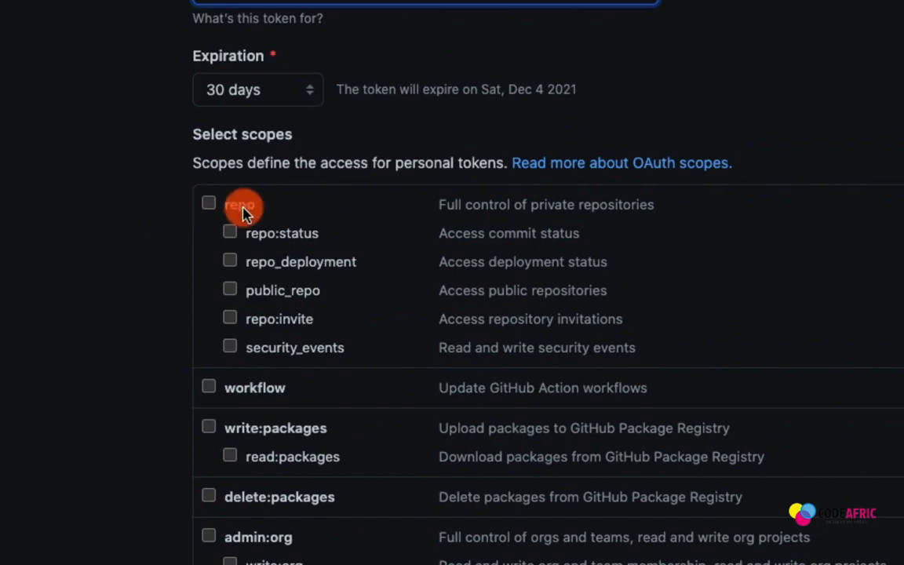
{"action": "left_click", "coordinate": [209, 204]}
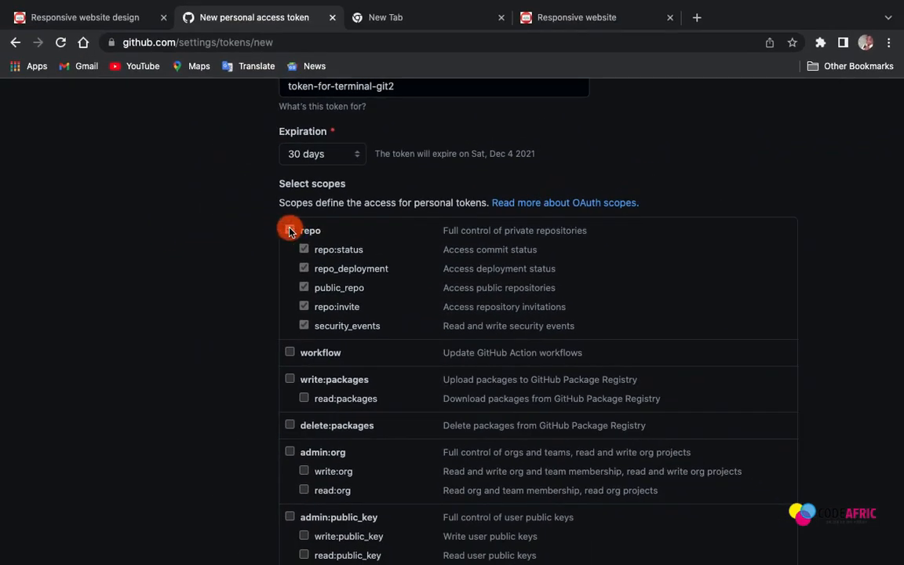
{"action": "scroll", "scroll_direction": "down", "scroll_amount": 3}
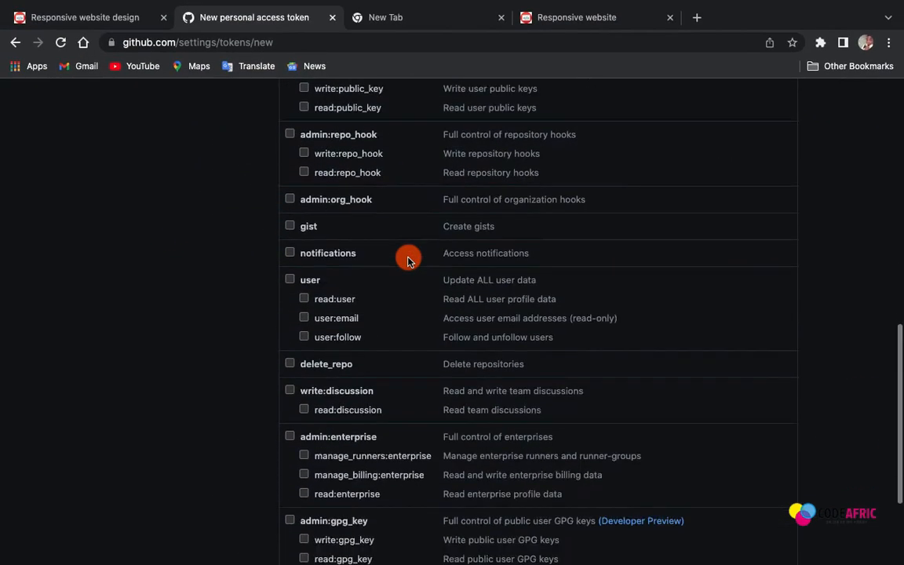
{"action": "scroll", "scroll_direction": "down", "scroll_amount": 3}
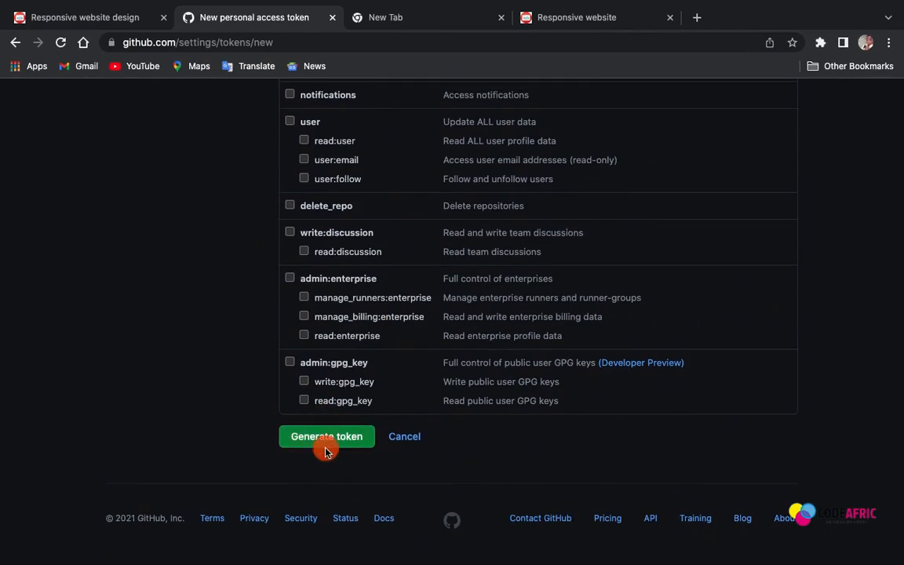
{"action": "left_click", "coordinate": [326, 436]}
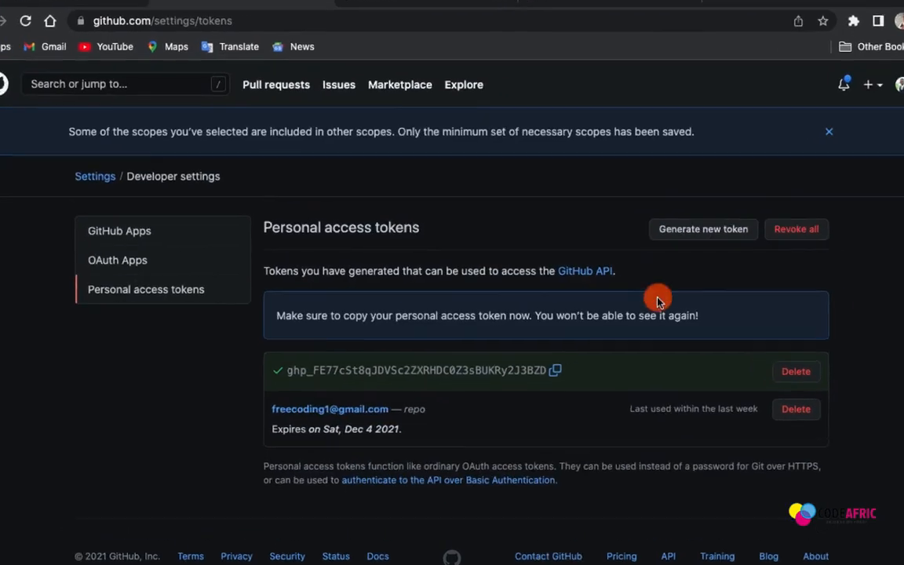
Enter 'git push -u origin master' in the VS Code terminal, then return to Chrome.
{"action": "left_click", "coordinate": [556, 370]}
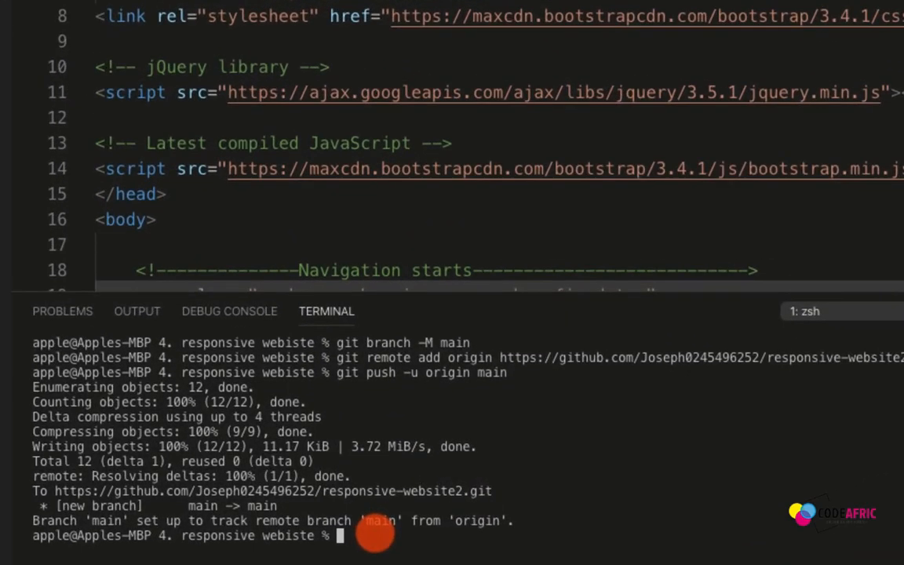
{"action": "type", "text": "git push -ju"}
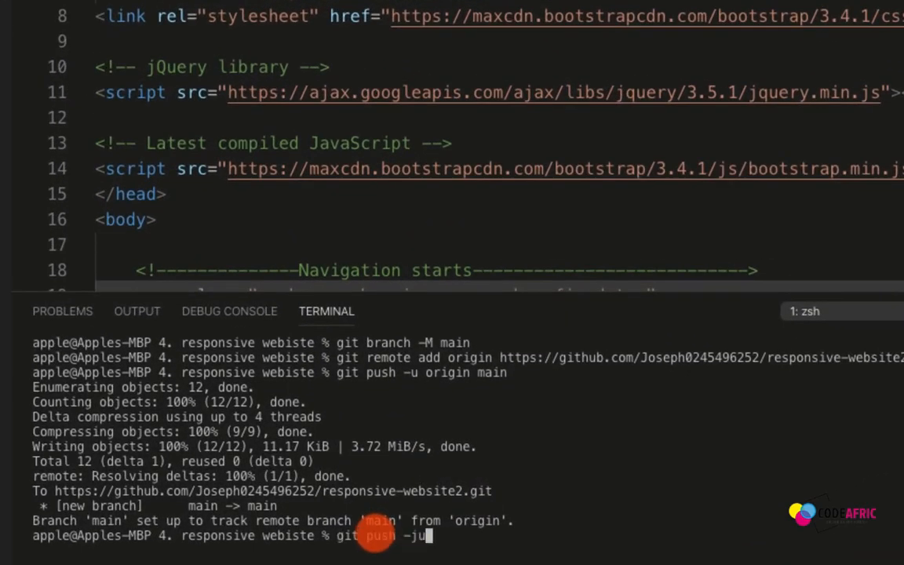
{"action": "type", "text": "origin"}
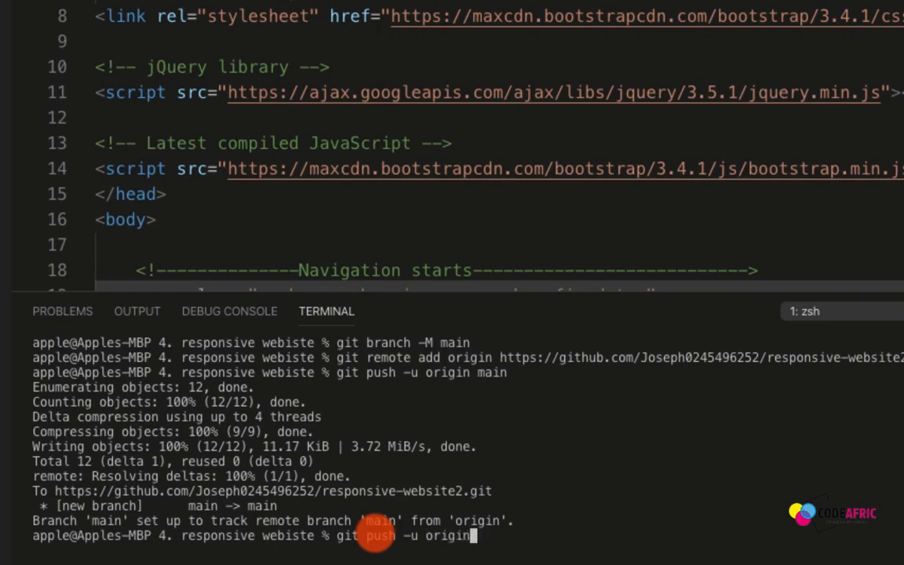
{"action": "type", "text": "master"}
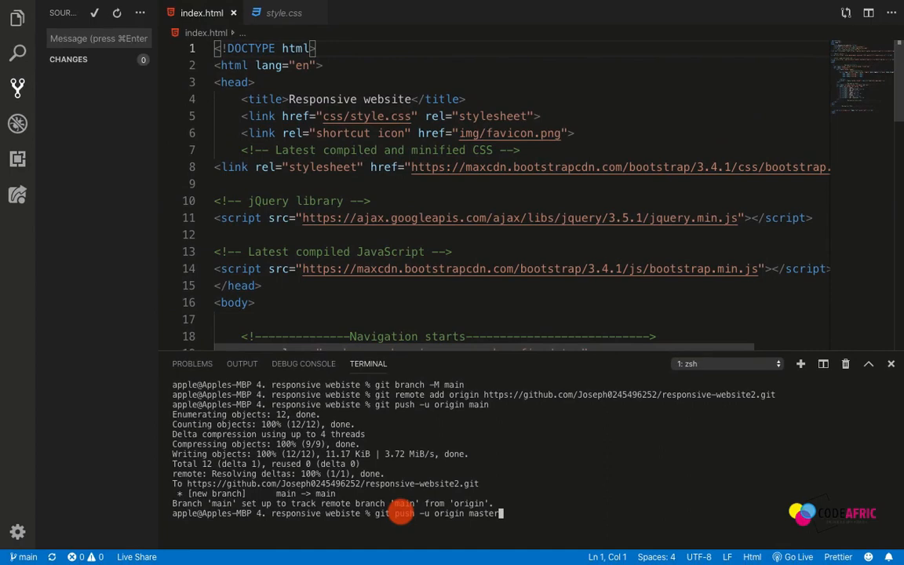
{"action": "left_click", "coordinate": [247, 18]}
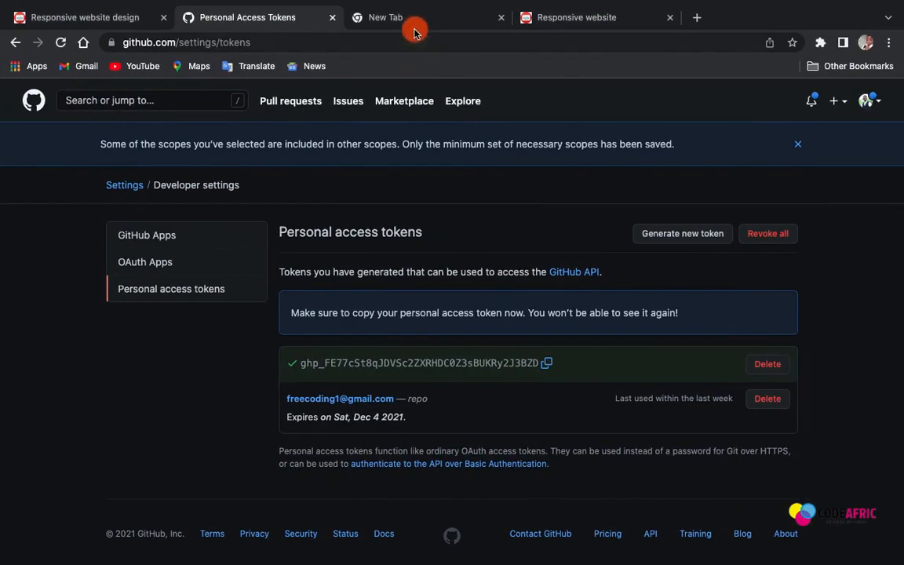
Paste the new ghp_ personal access token into the blank tab's search box.
{"action": "left_click", "coordinate": [384, 17]}
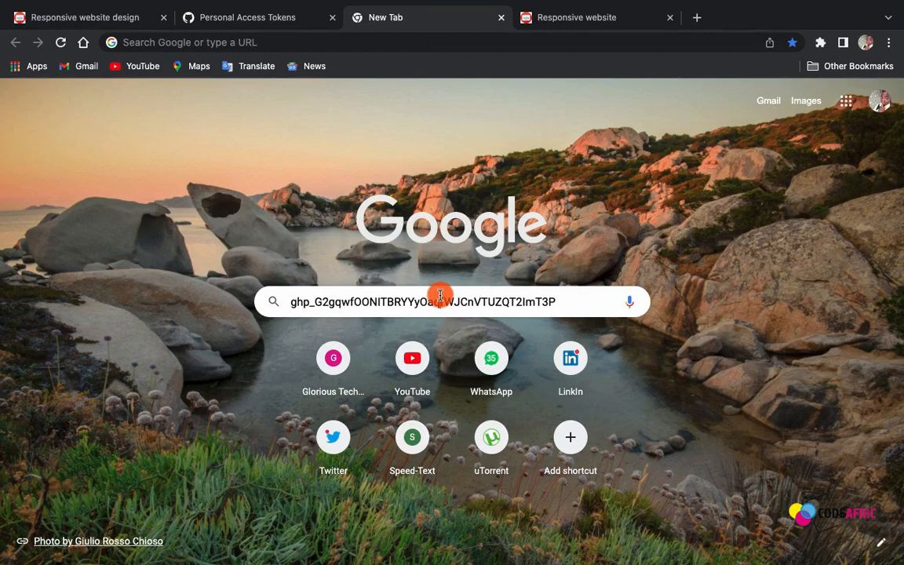
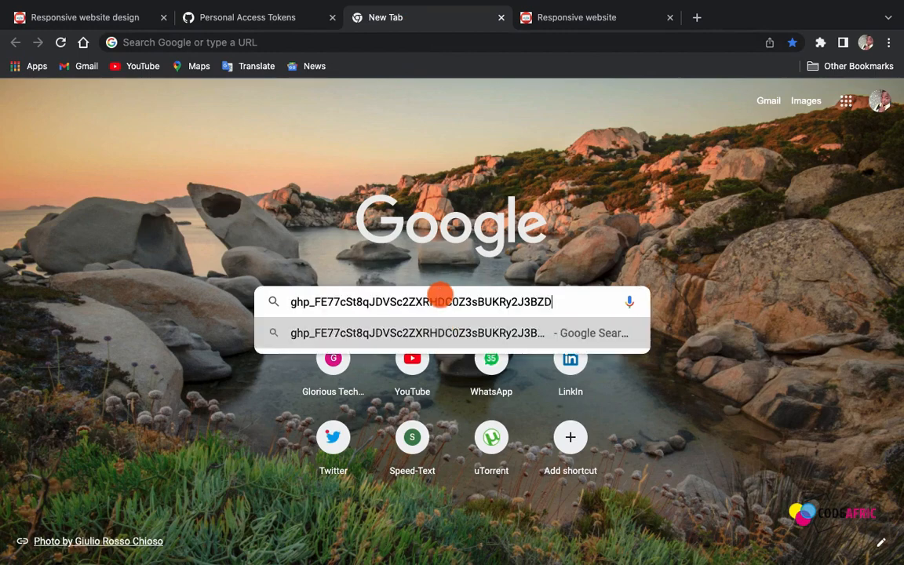
{"action": "mouse_move", "coordinate": [544, 244]}
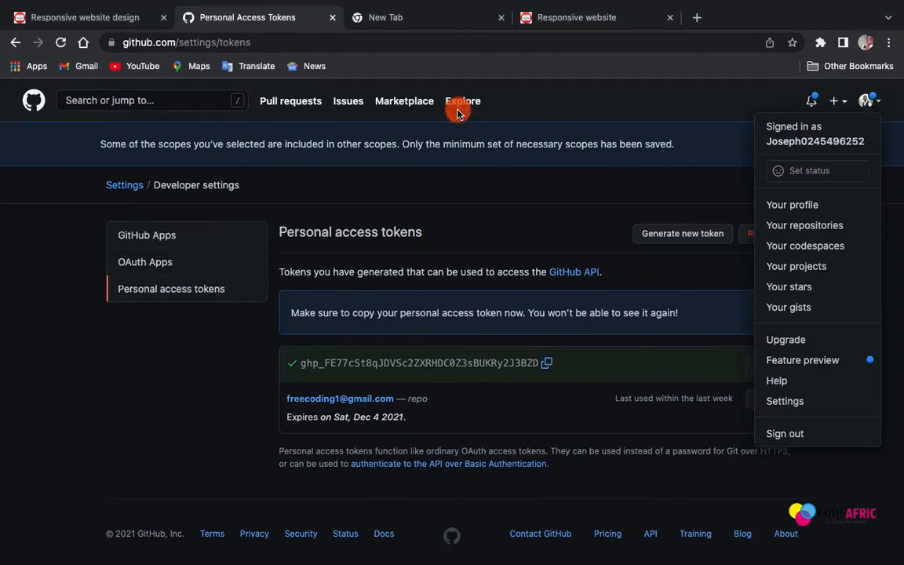
{"action": "mouse_move", "coordinate": [555, 407]}
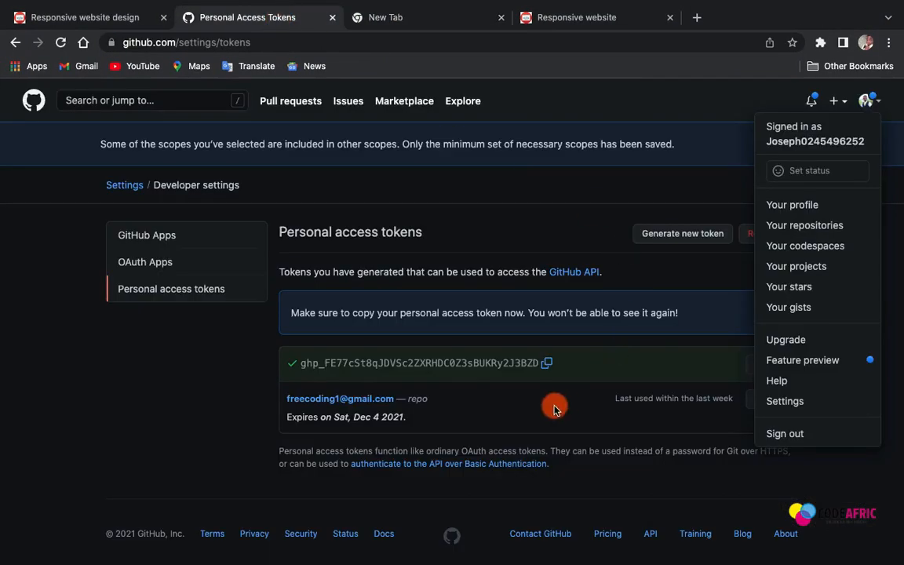
{"action": "mouse_move", "coordinate": [414, 406]}
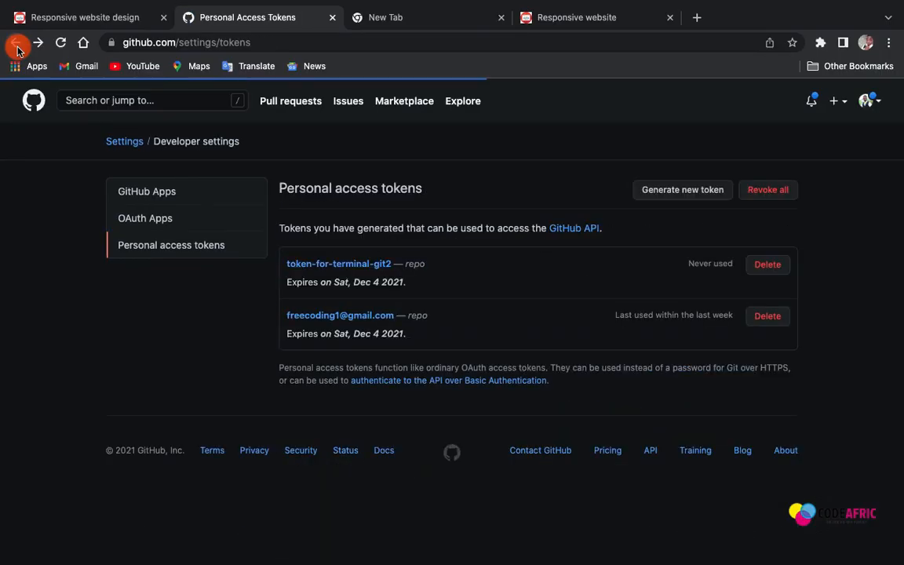
Go back to the responsive-website2 repository page to review the pushed files.
{"action": "left_click", "coordinate": [16, 42]}
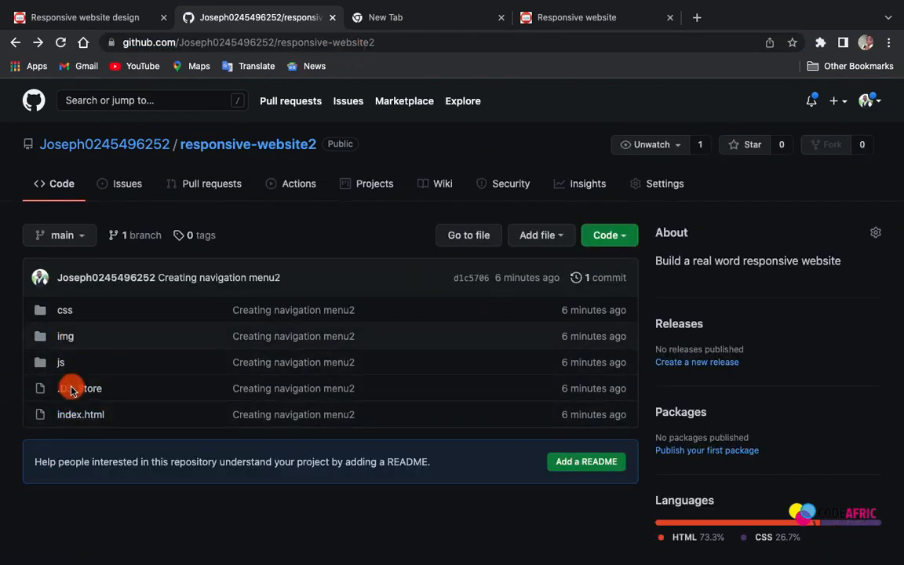
{"action": "mouse_move", "coordinate": [307, 407]}
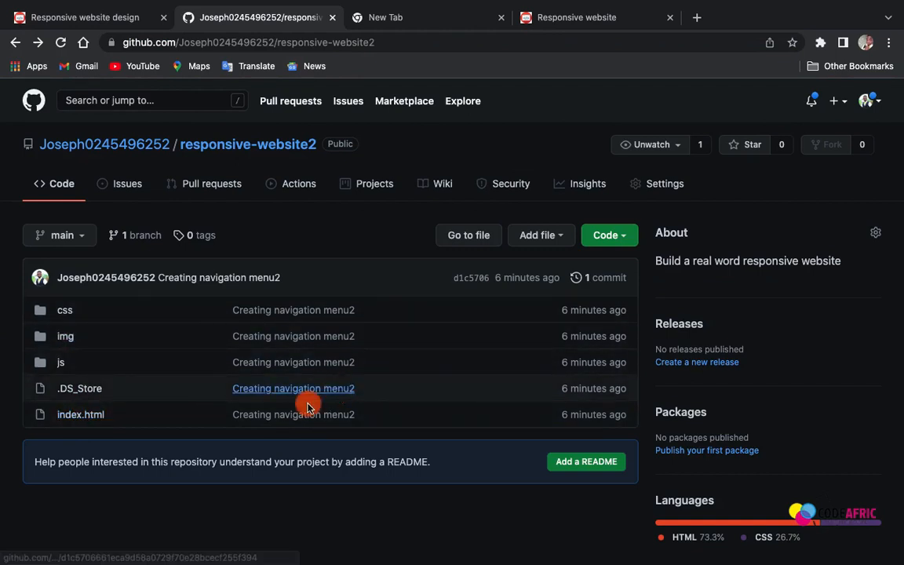
{"action": "mouse_move", "coordinate": [353, 325]}
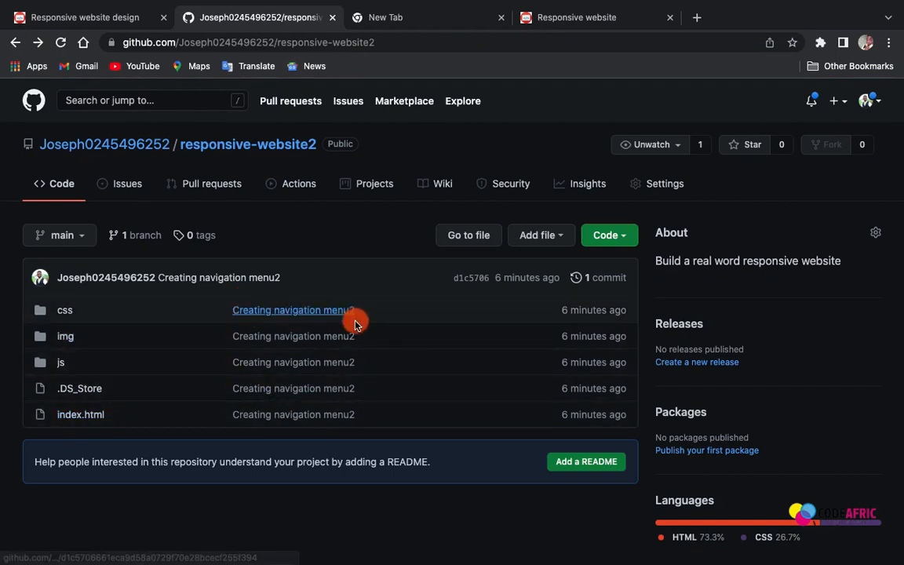
{"action": "mouse_move", "coordinate": [140, 355]}
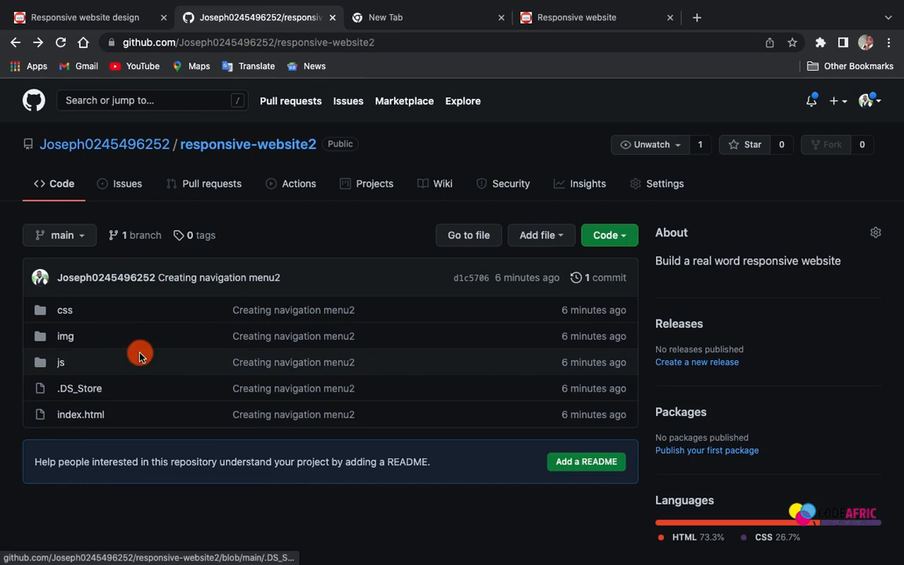